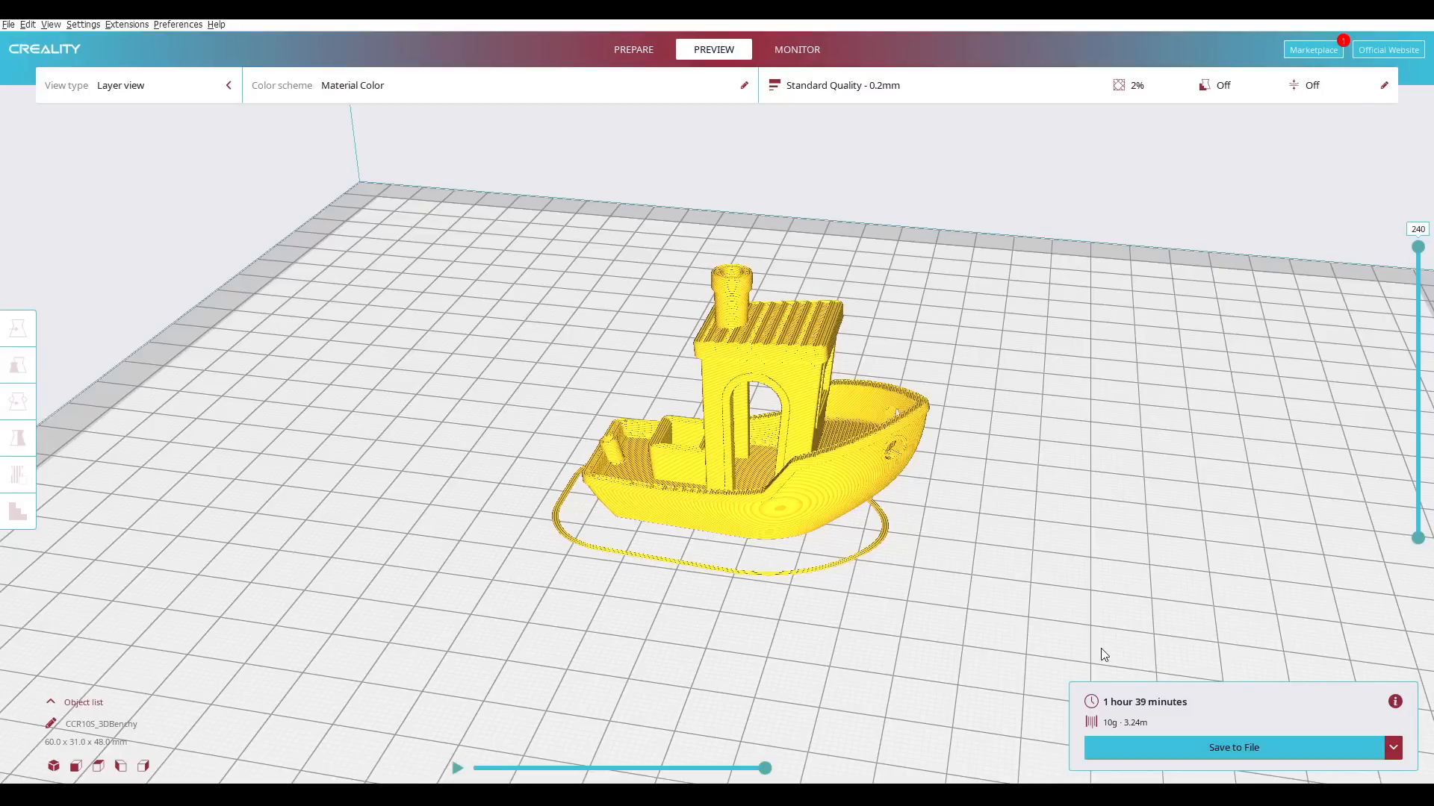
mouse_move(1250, 721)
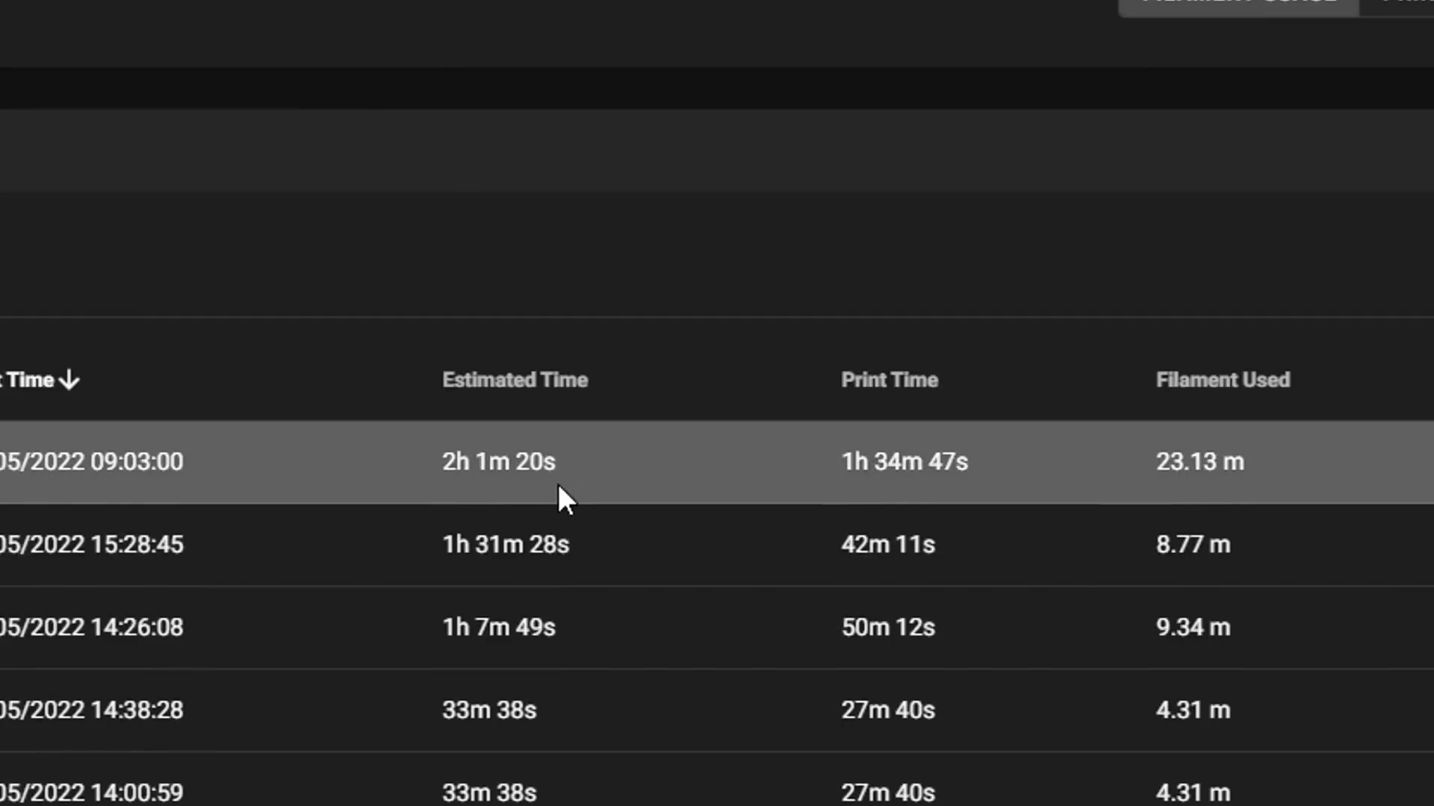
mouse_move(823, 500)
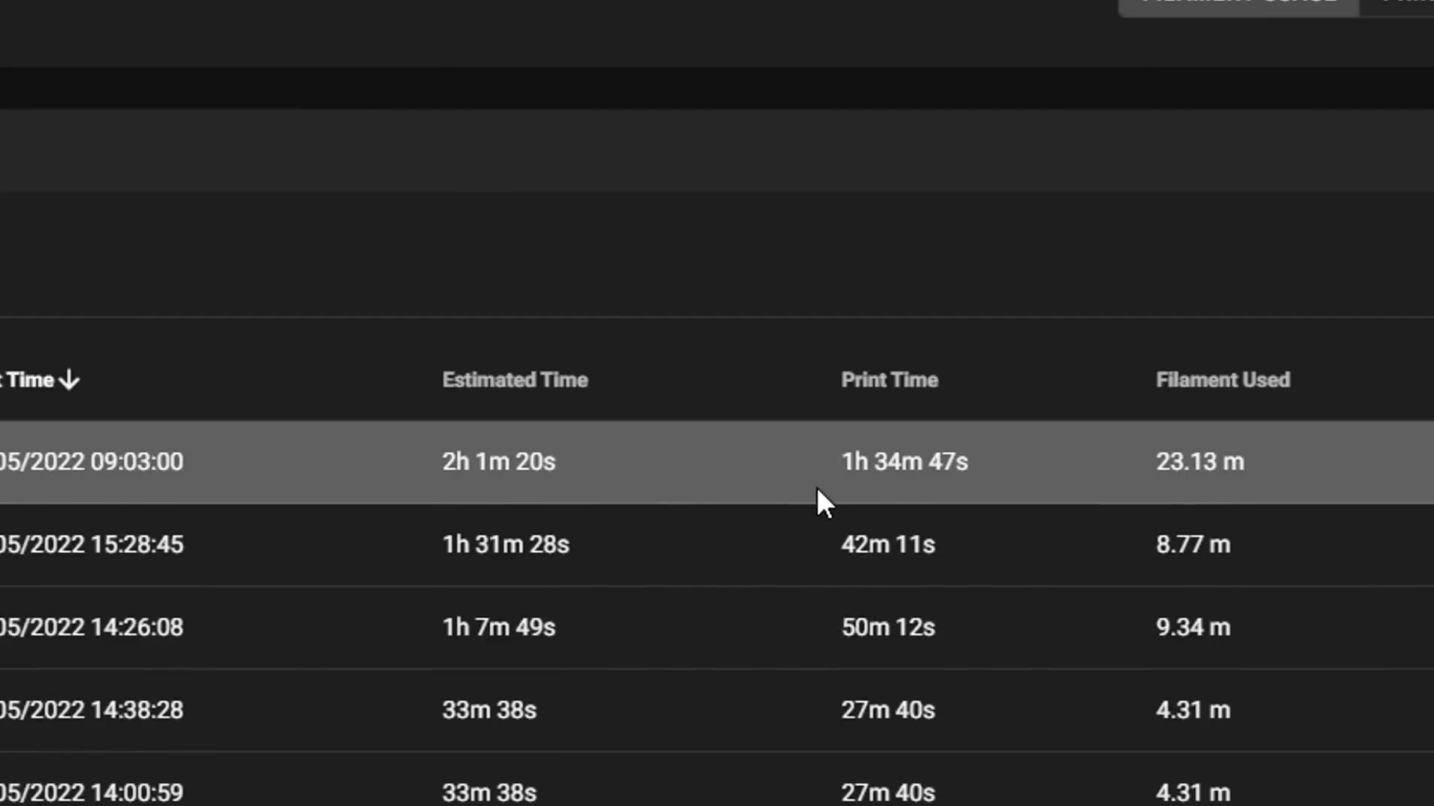
mouse_move(987, 494)
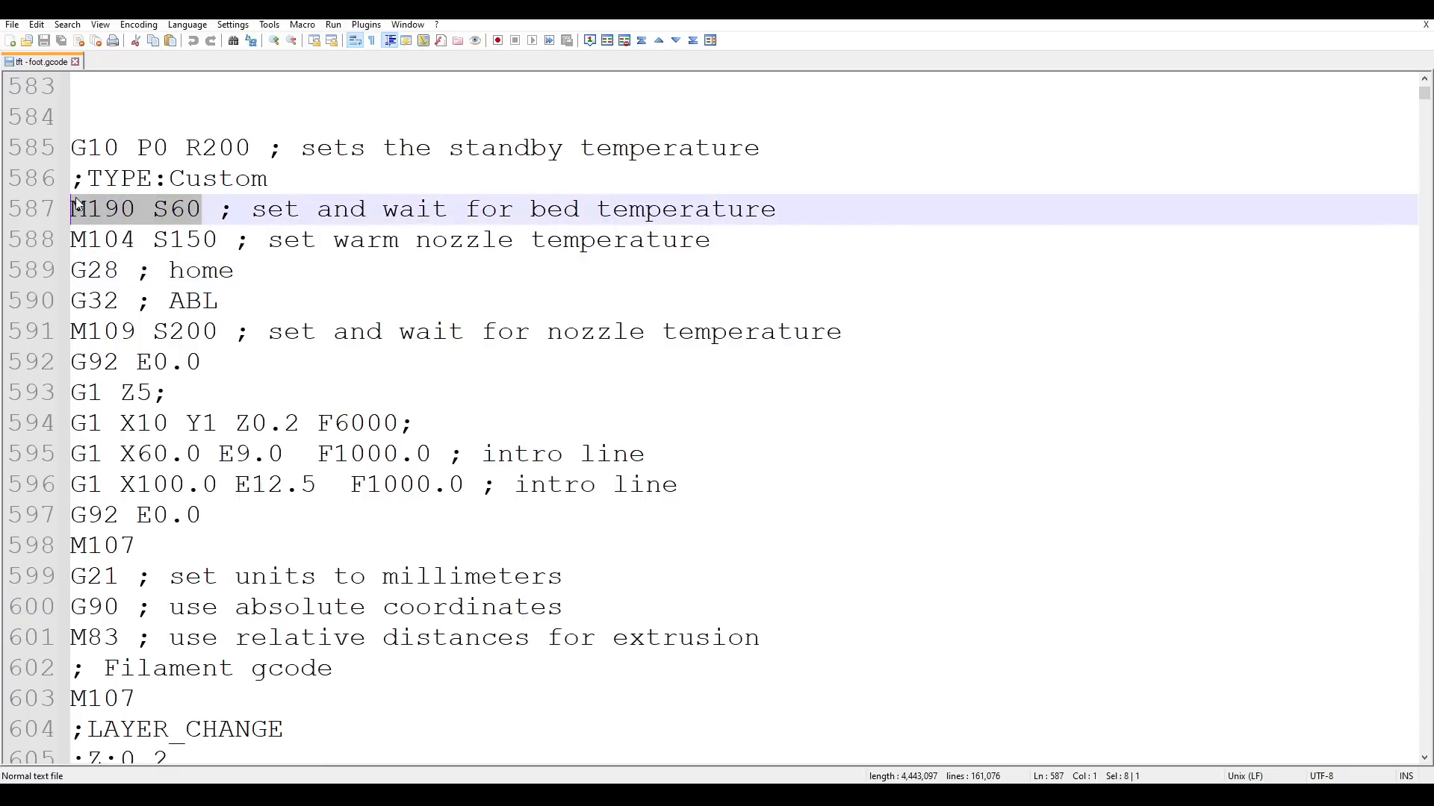
Show cube_4x4_double sliced on the Rat Rig V-core 3 profile with per-feature print times.
left_click(100, 301)
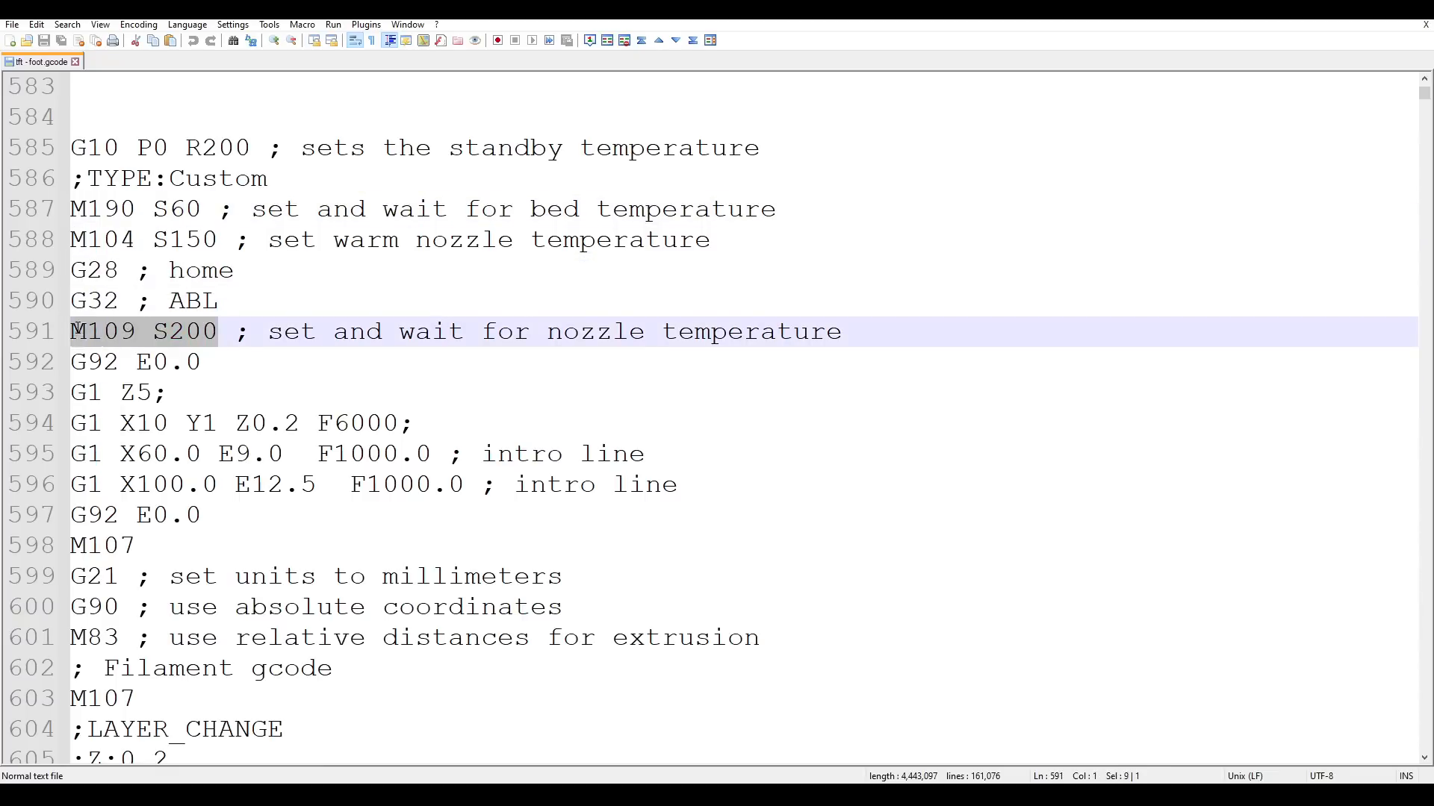
mouse_move(408, 391)
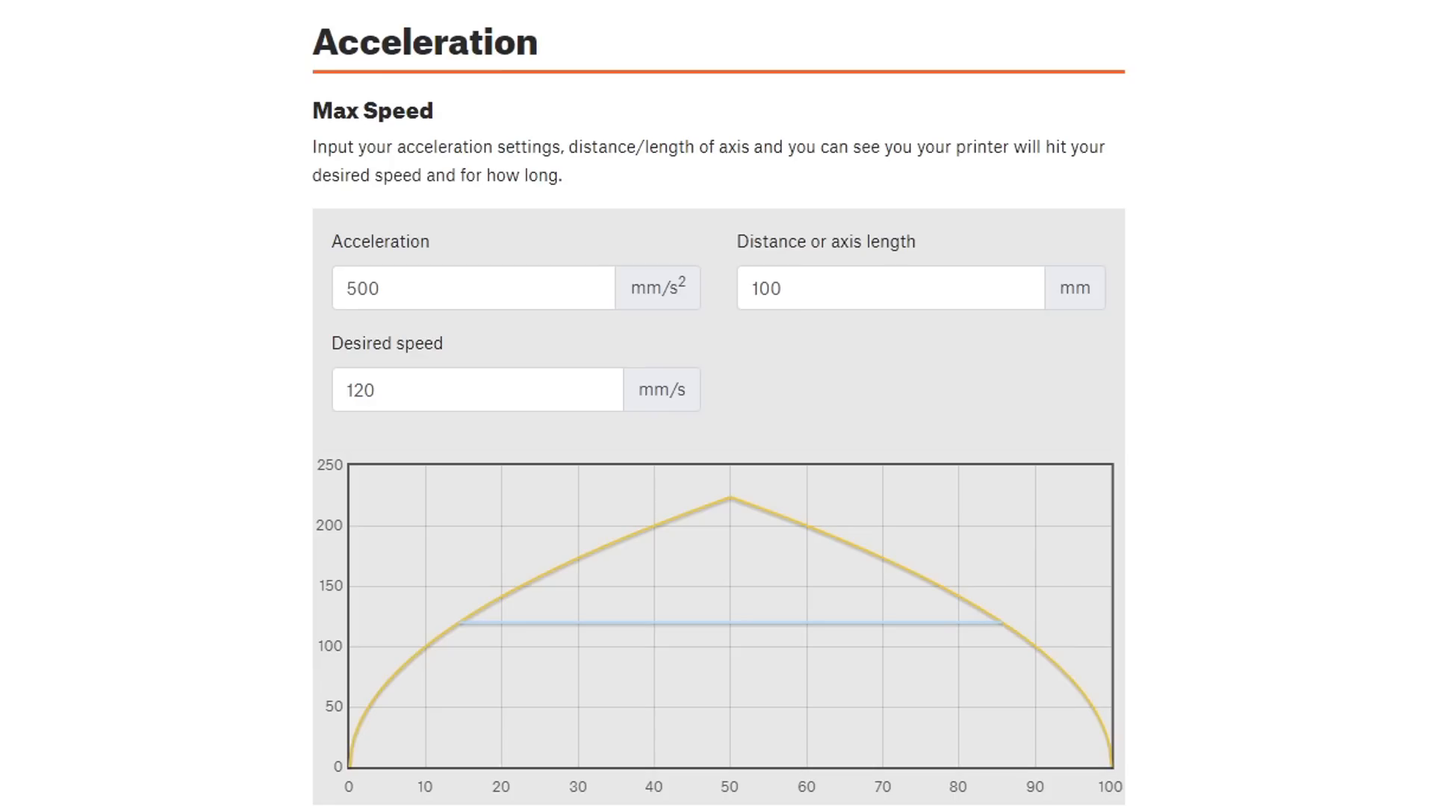
mouse_move(455, 759)
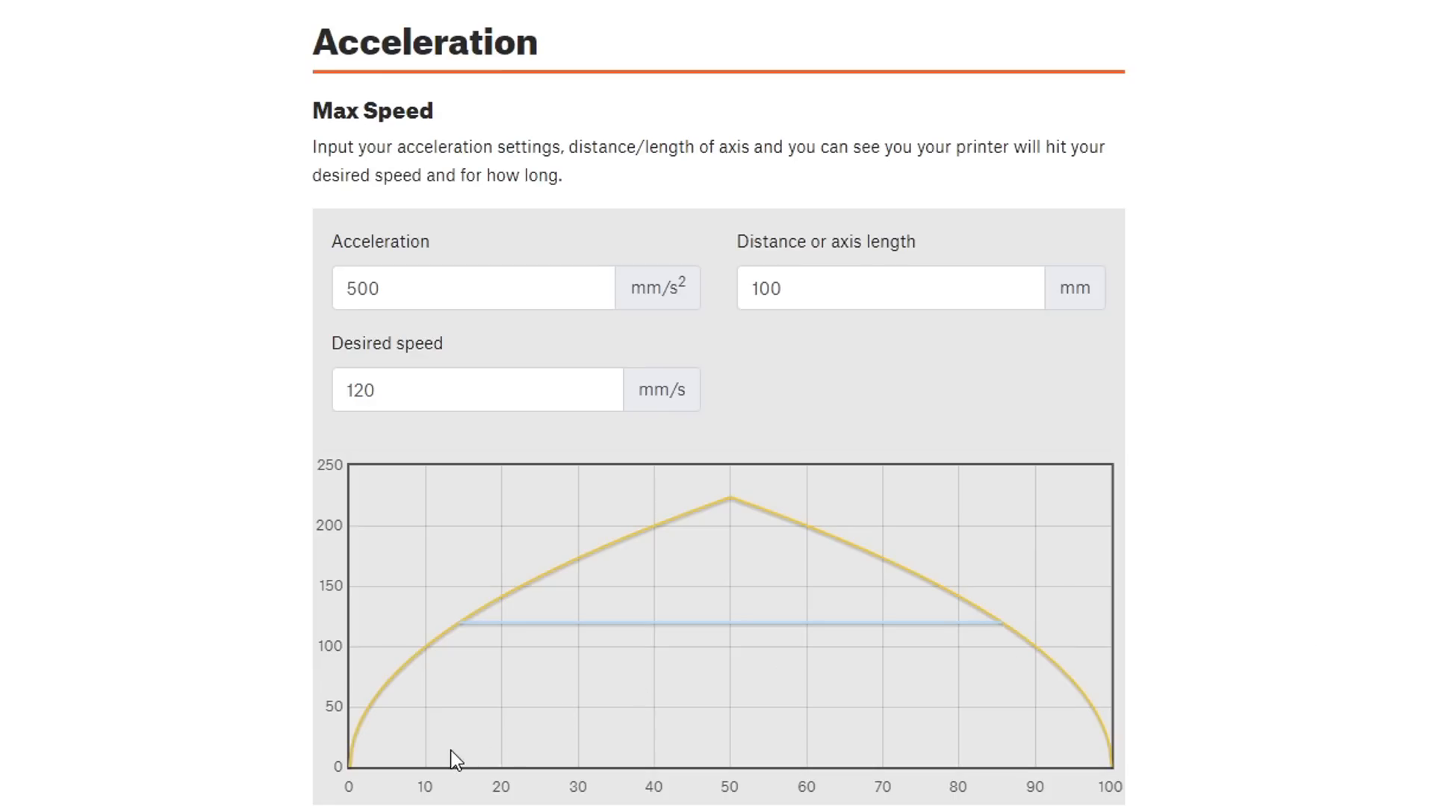
mouse_move(317, 186)
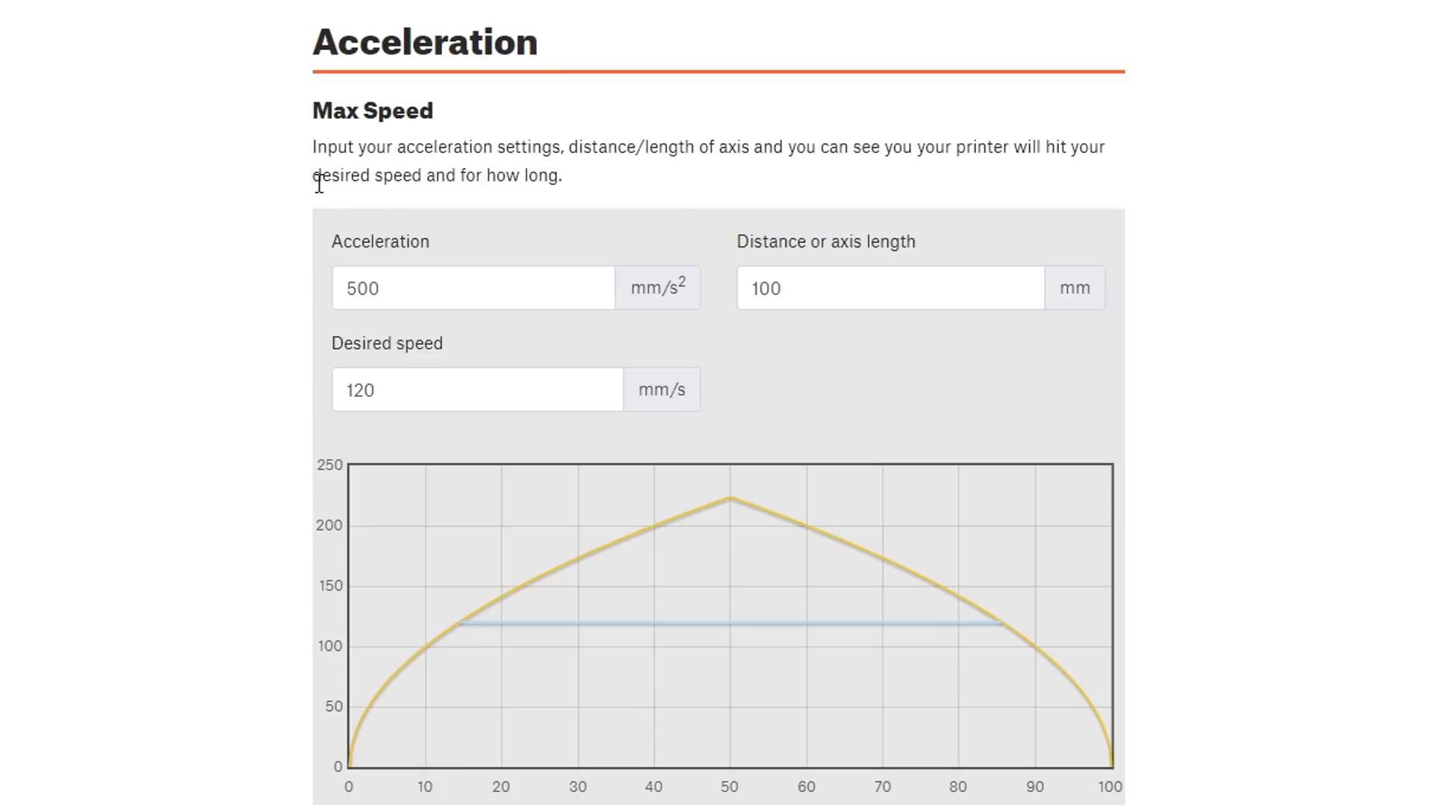
mouse_move(360, 778)
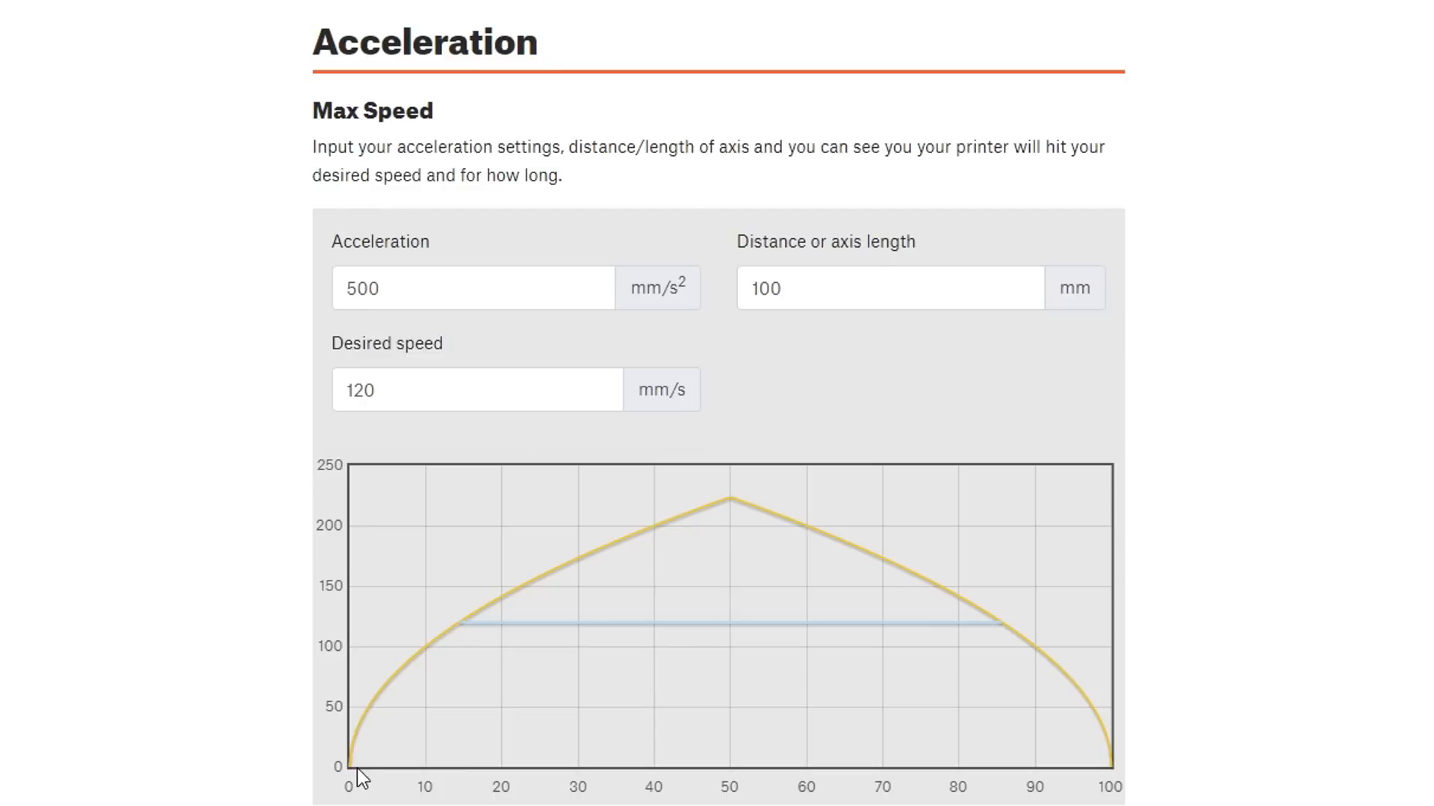
mouse_move(802, 652)
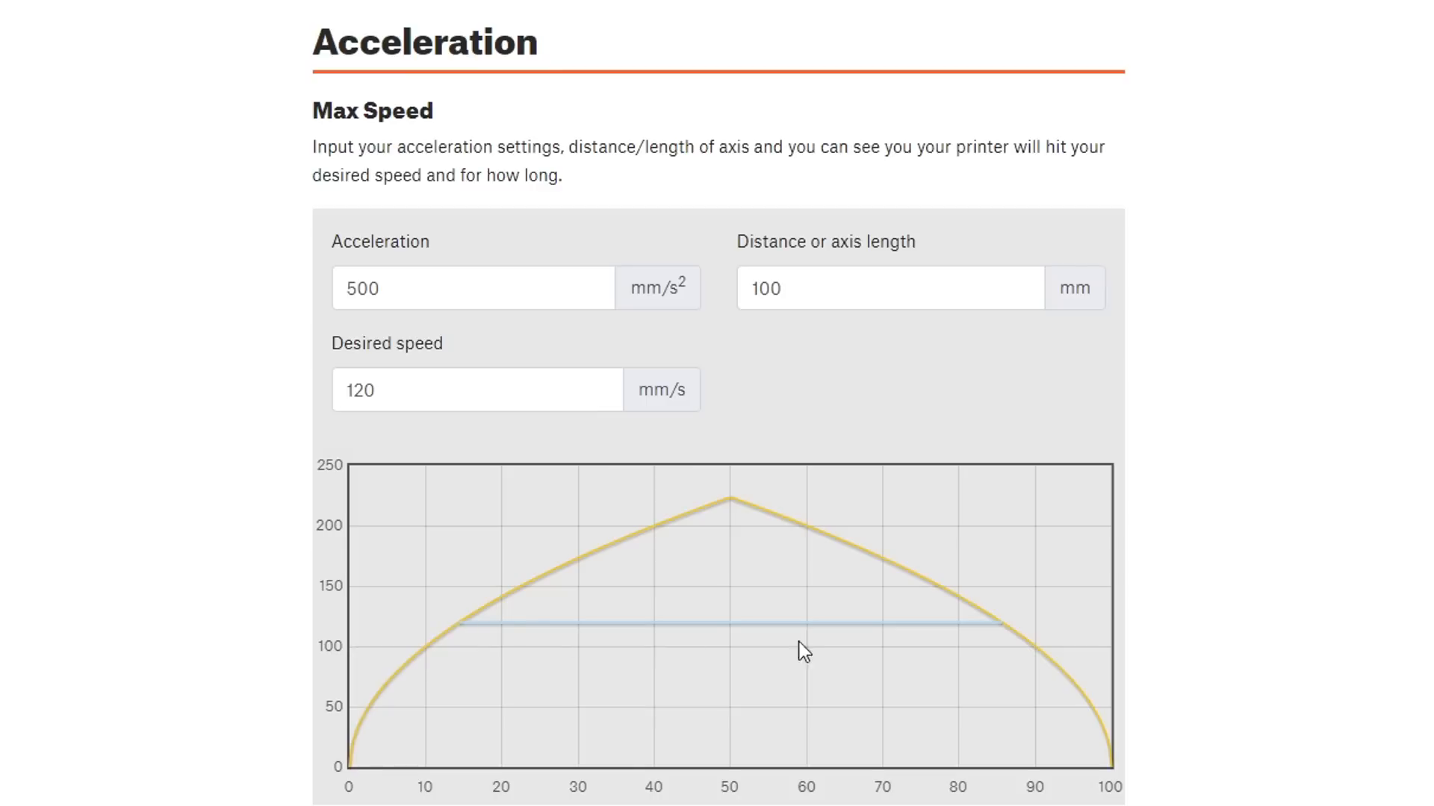
mouse_move(1112, 783)
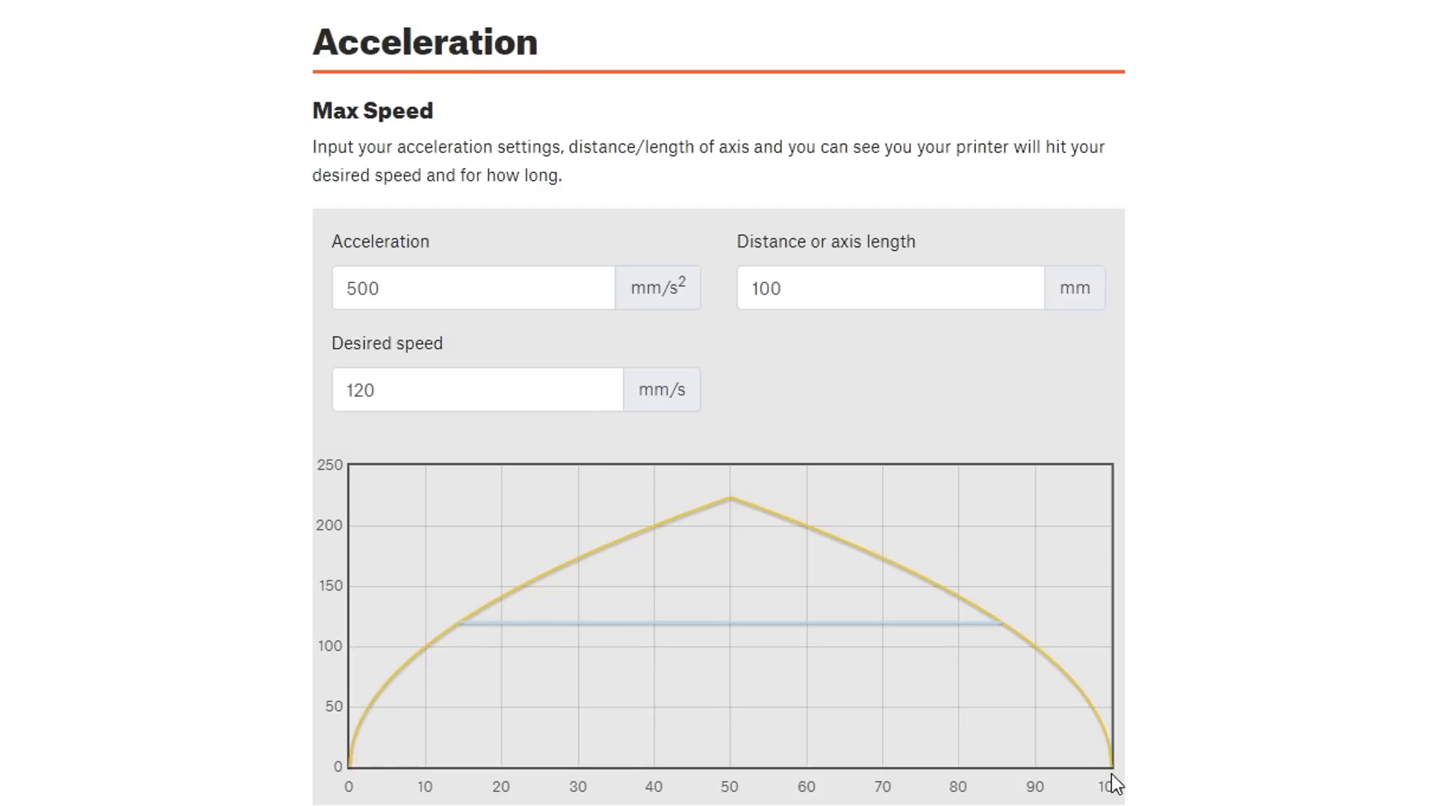
mouse_move(607, 774)
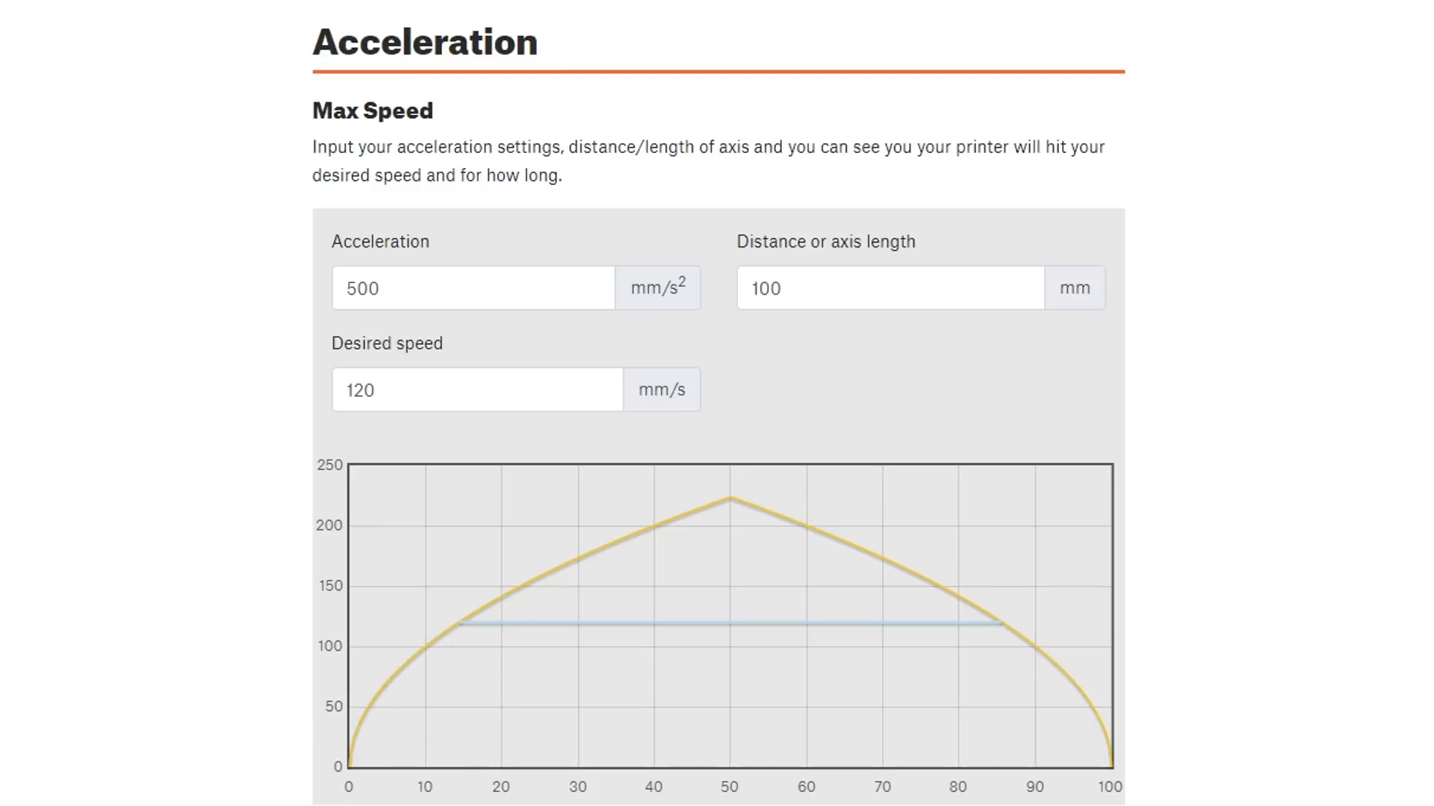
mouse_move(1055, 770)
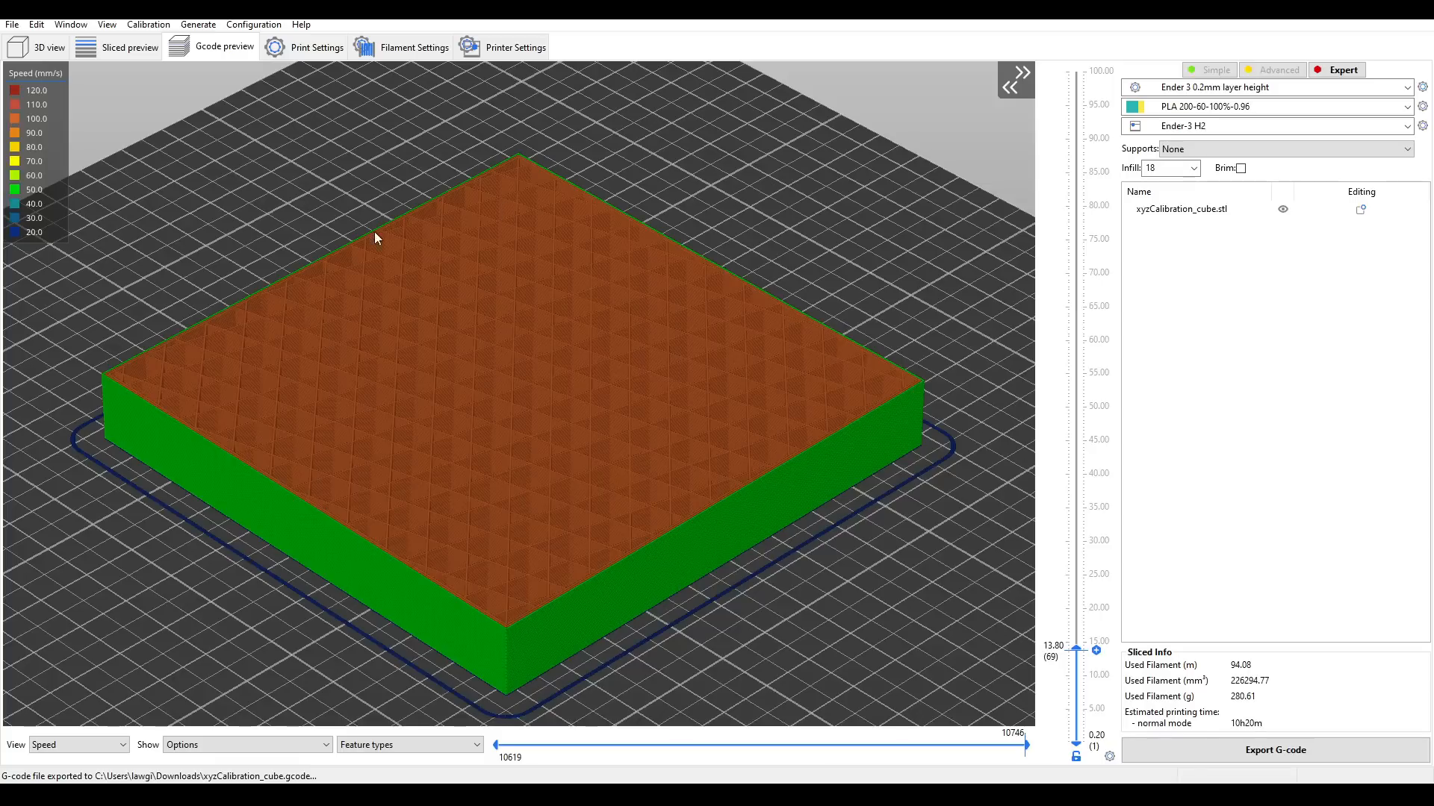
mouse_move(932, 412)
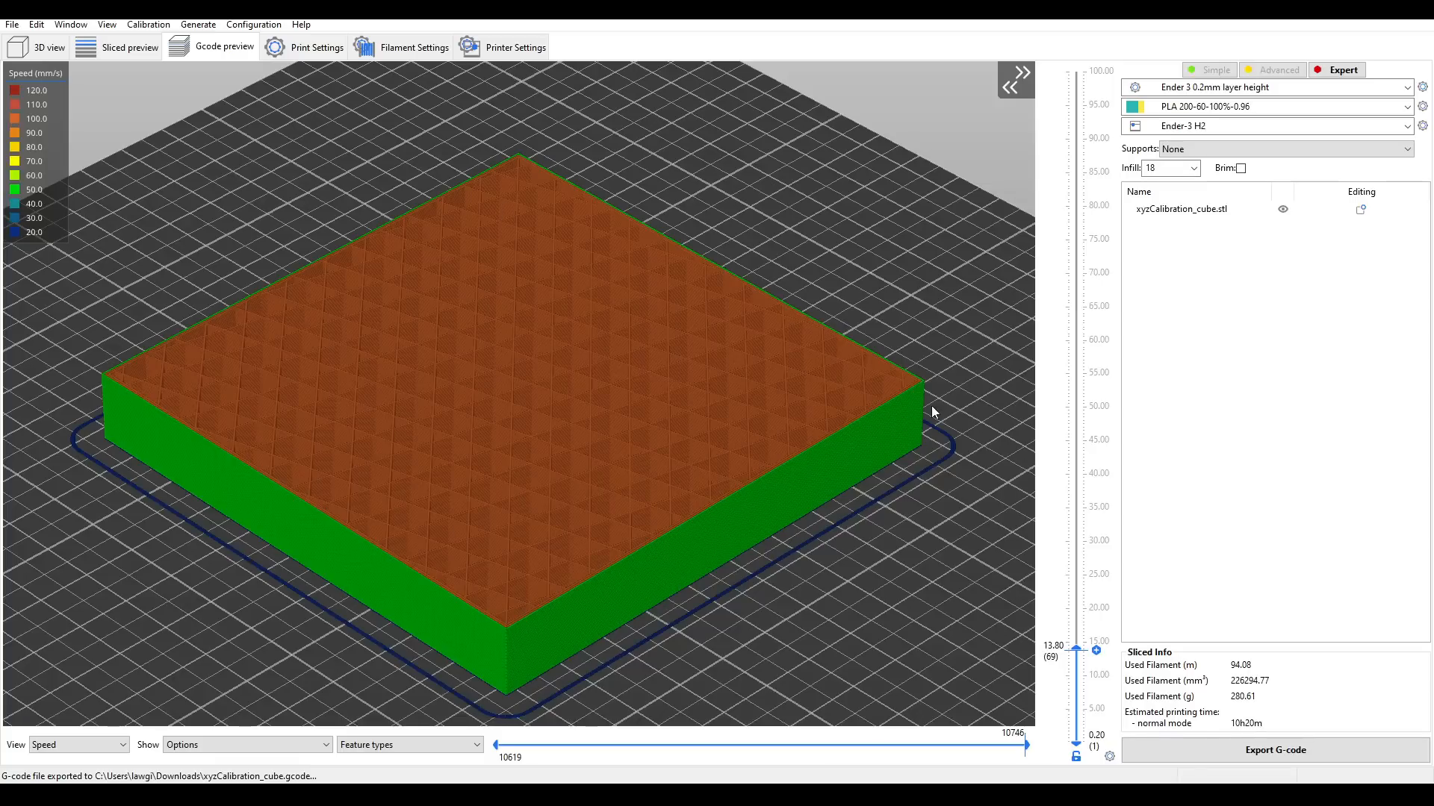
mouse_move(134, 359)
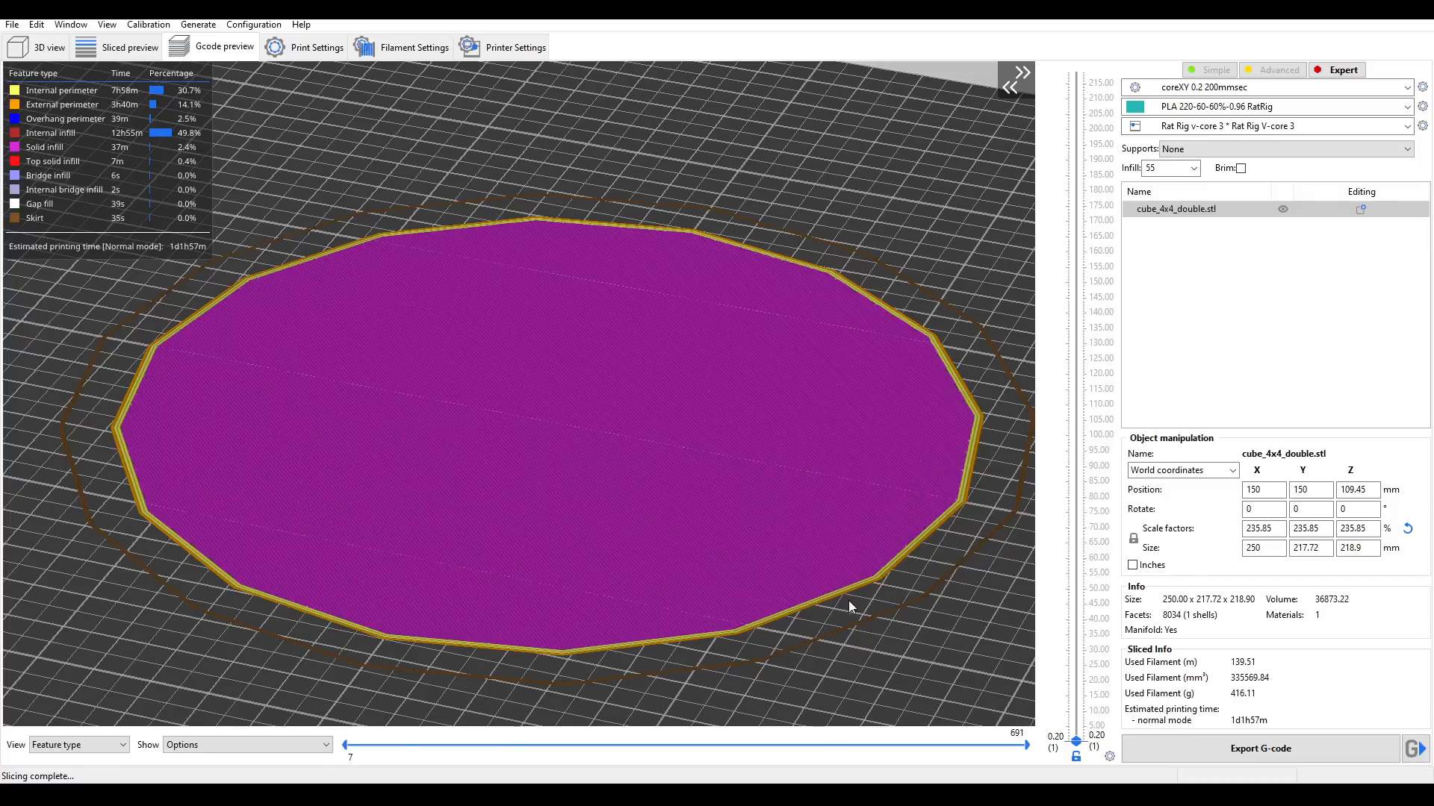
mouse_move(251, 280)
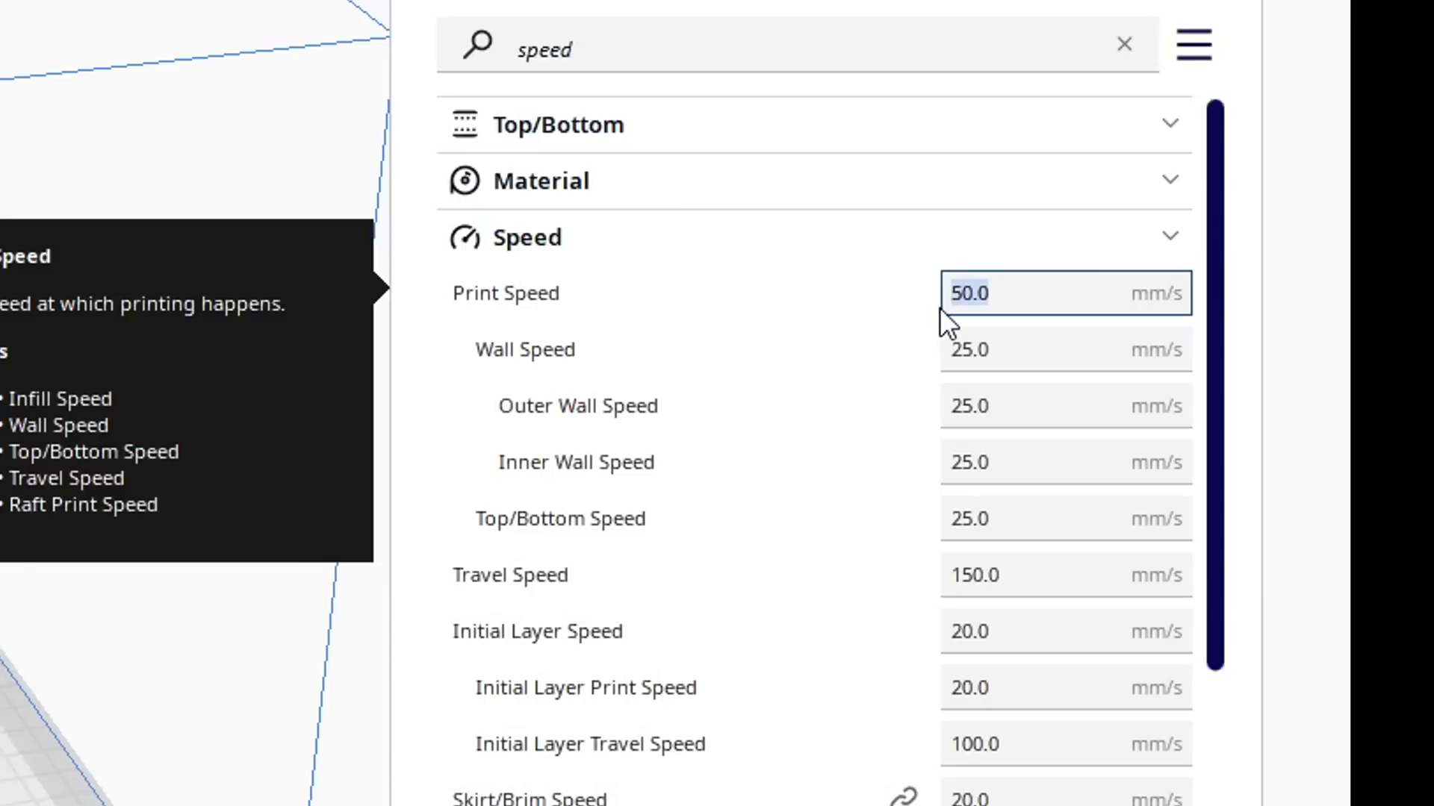
Enter 150 mm/s as Cura's Print Speed in place of 50.
type("150")
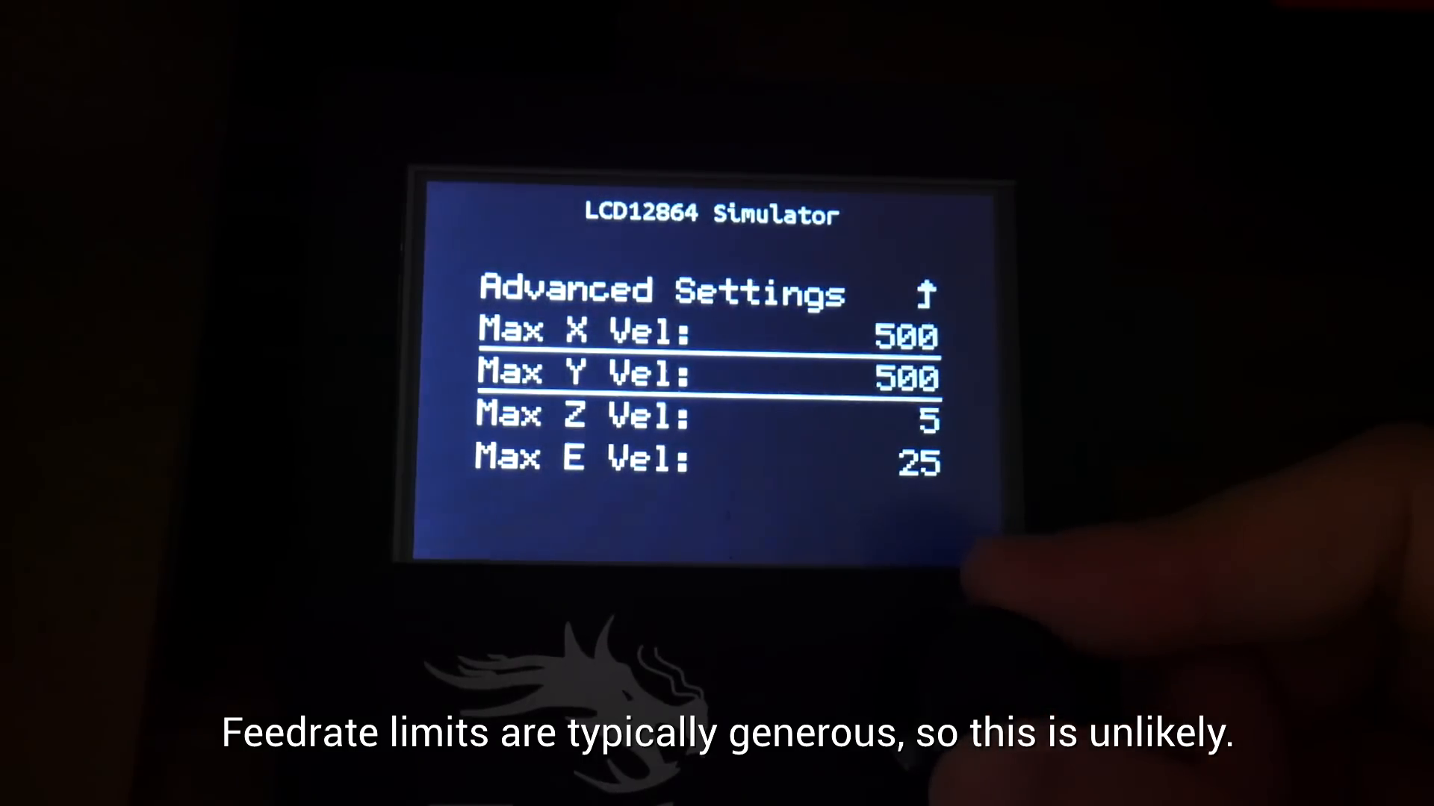
scroll("down", 3)
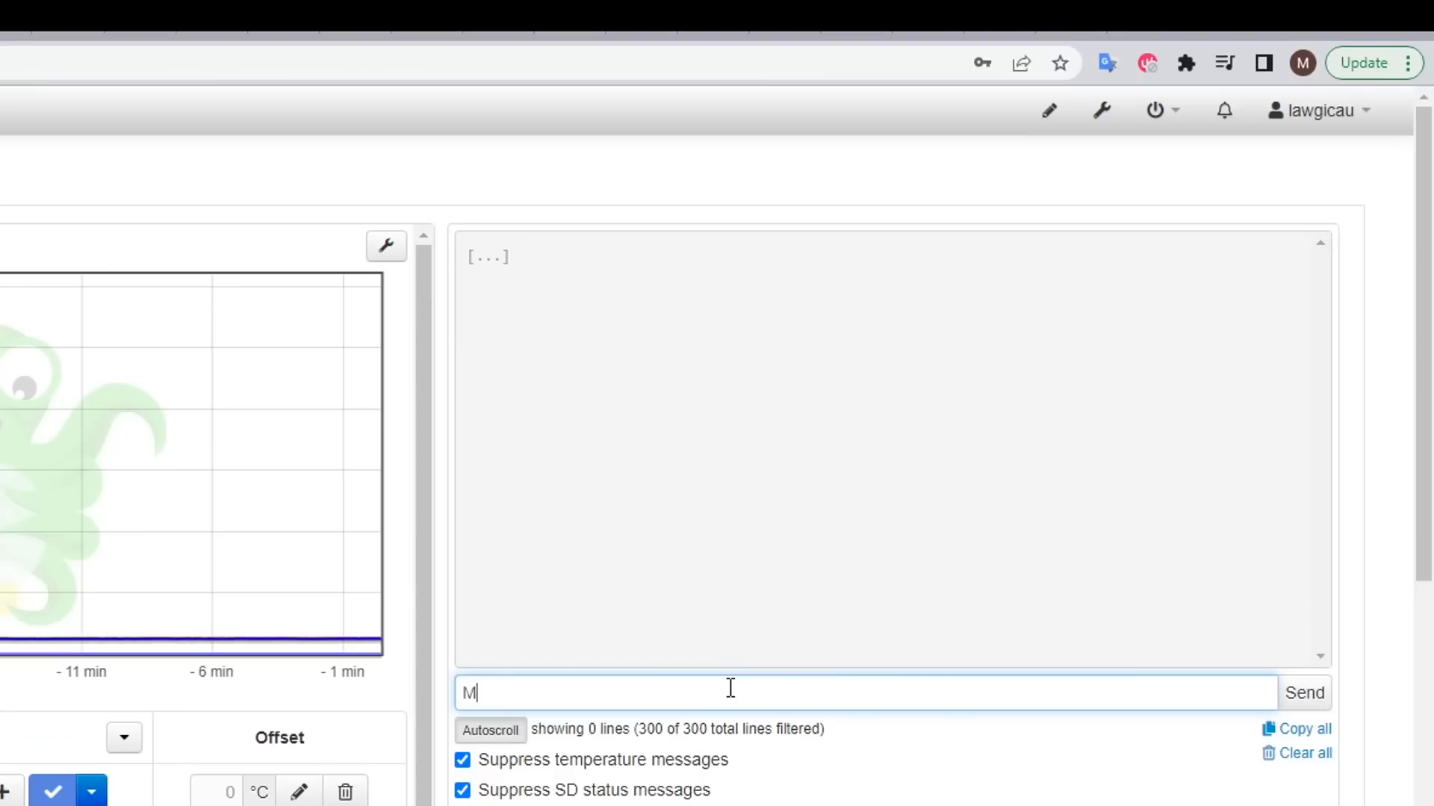
Focus the OctoPrint terminal's command input to begin entering an M-code.
left_click(1304, 692)
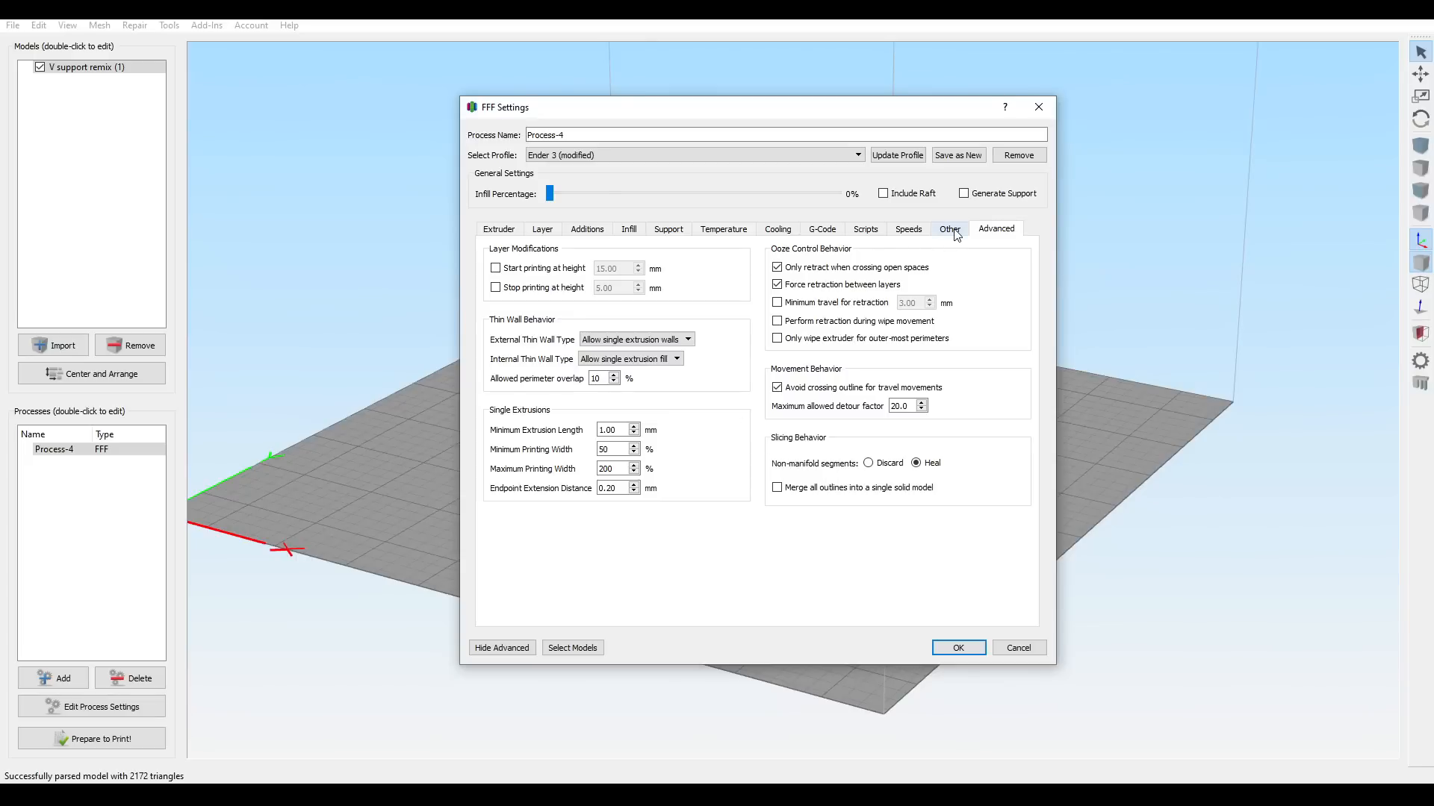
Display the Starting Script from Simplify3D's FFF Settings Scripts section.
left_click(864, 229)
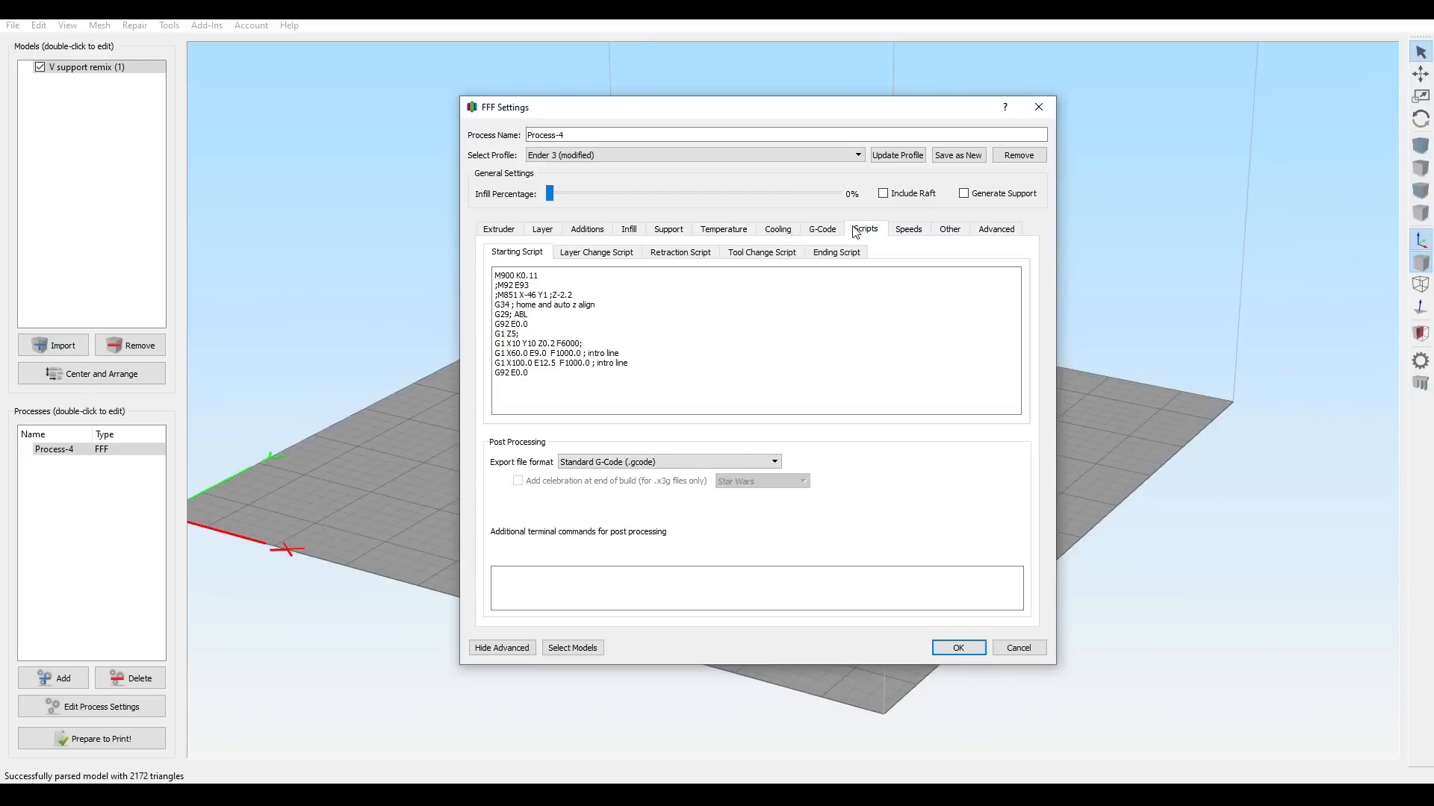
left_click(821, 229)
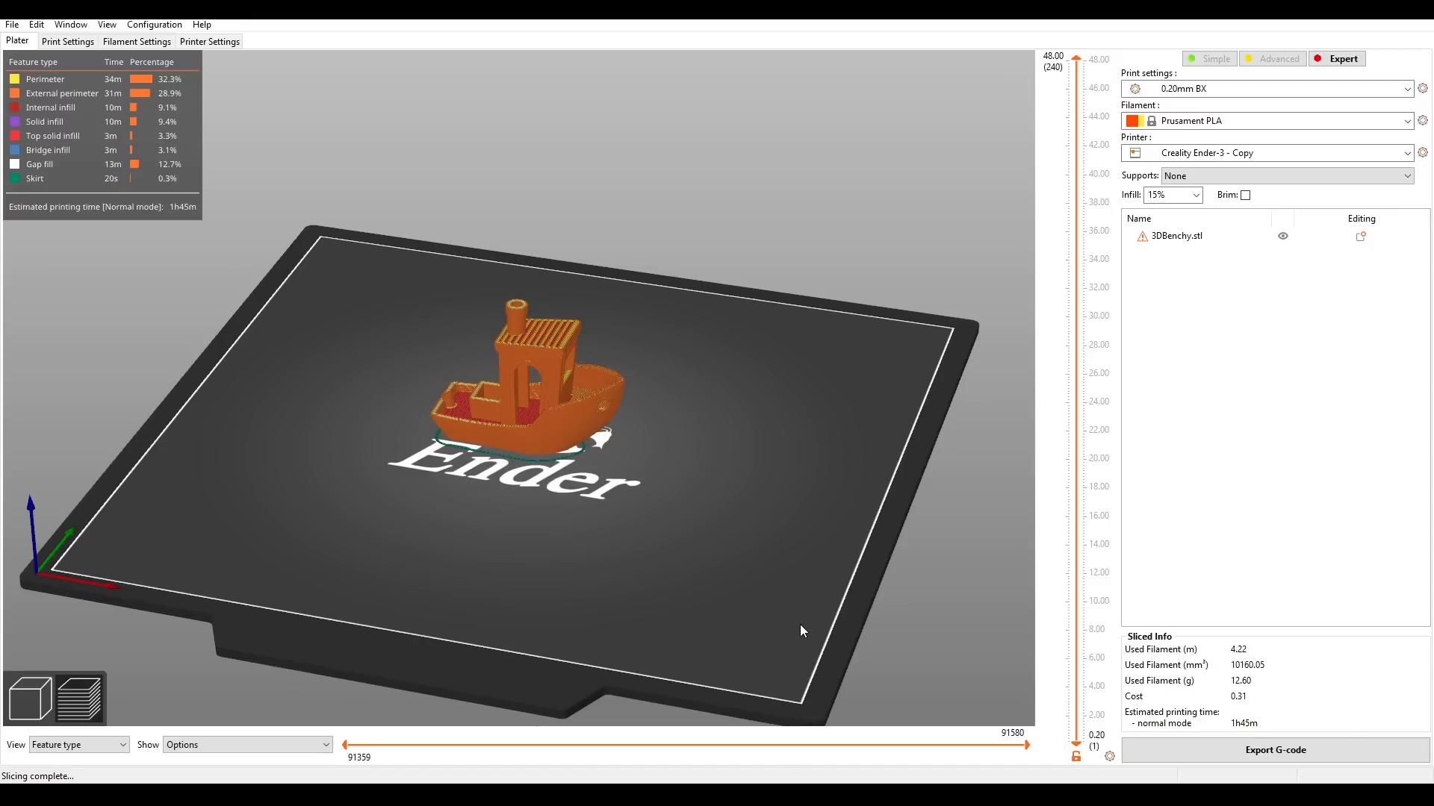
mouse_move(553, 326)
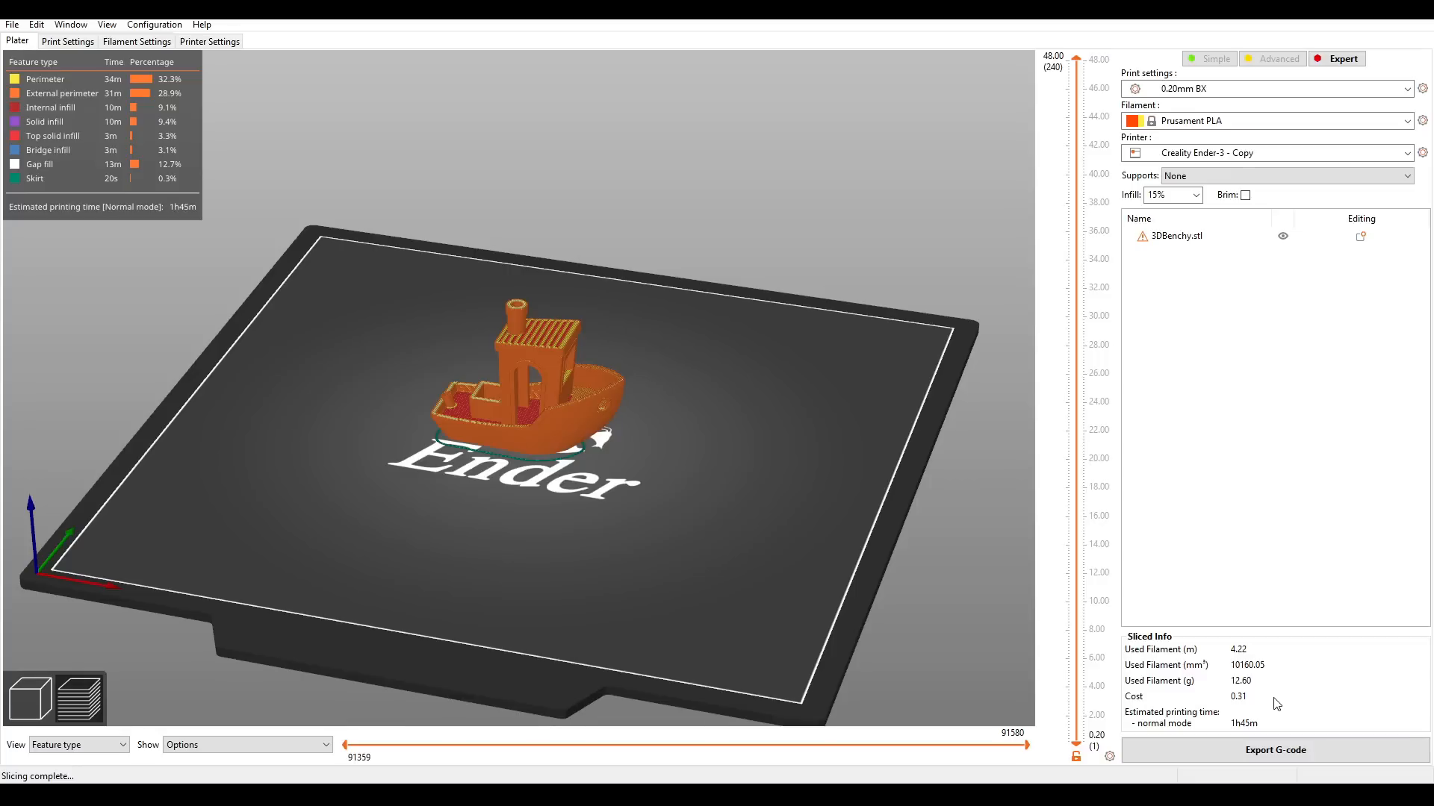
mouse_move(1307, 711)
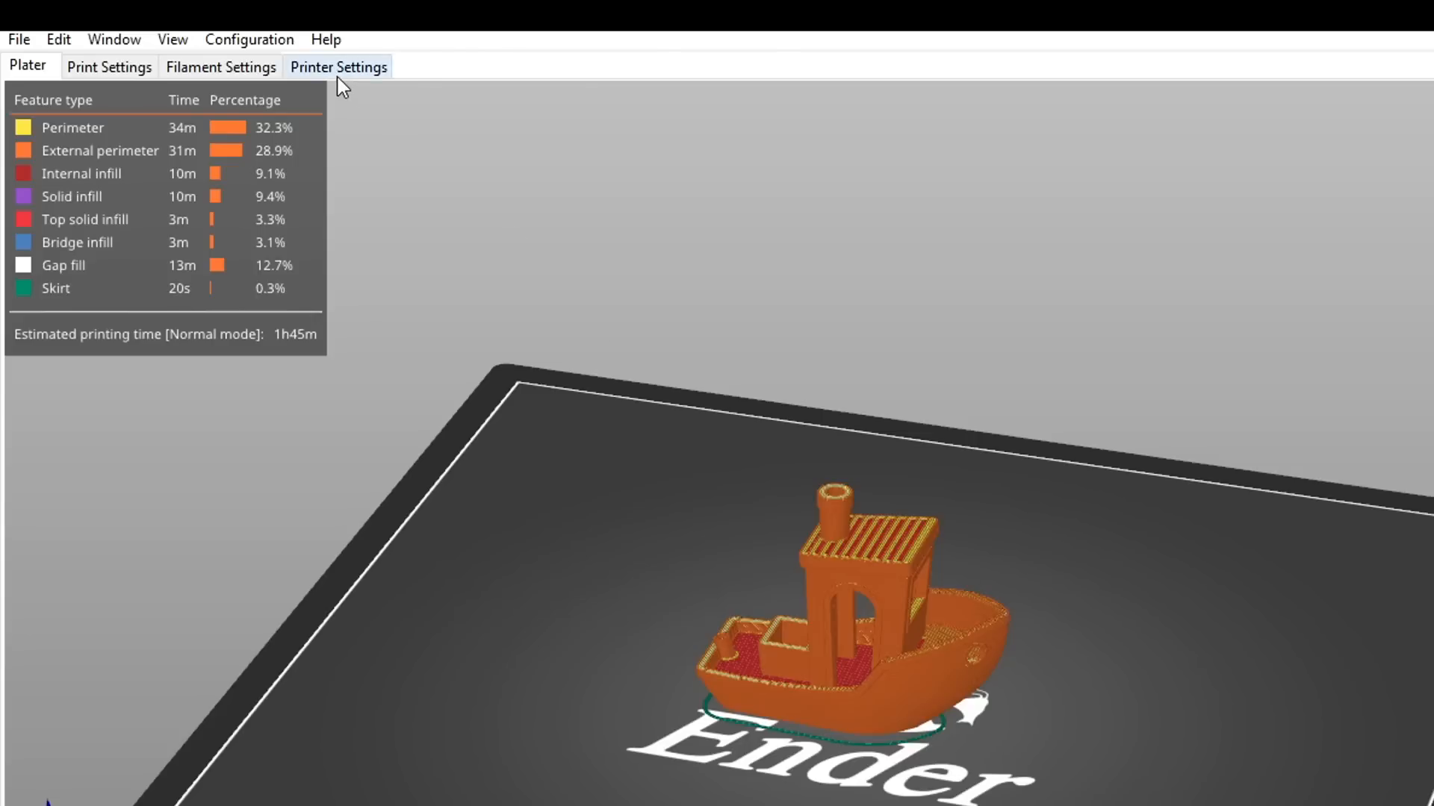
Apply the Ender-3 copy's machine limits to the time estimate and set extruding acceleration to 250.
left_click(338, 66)
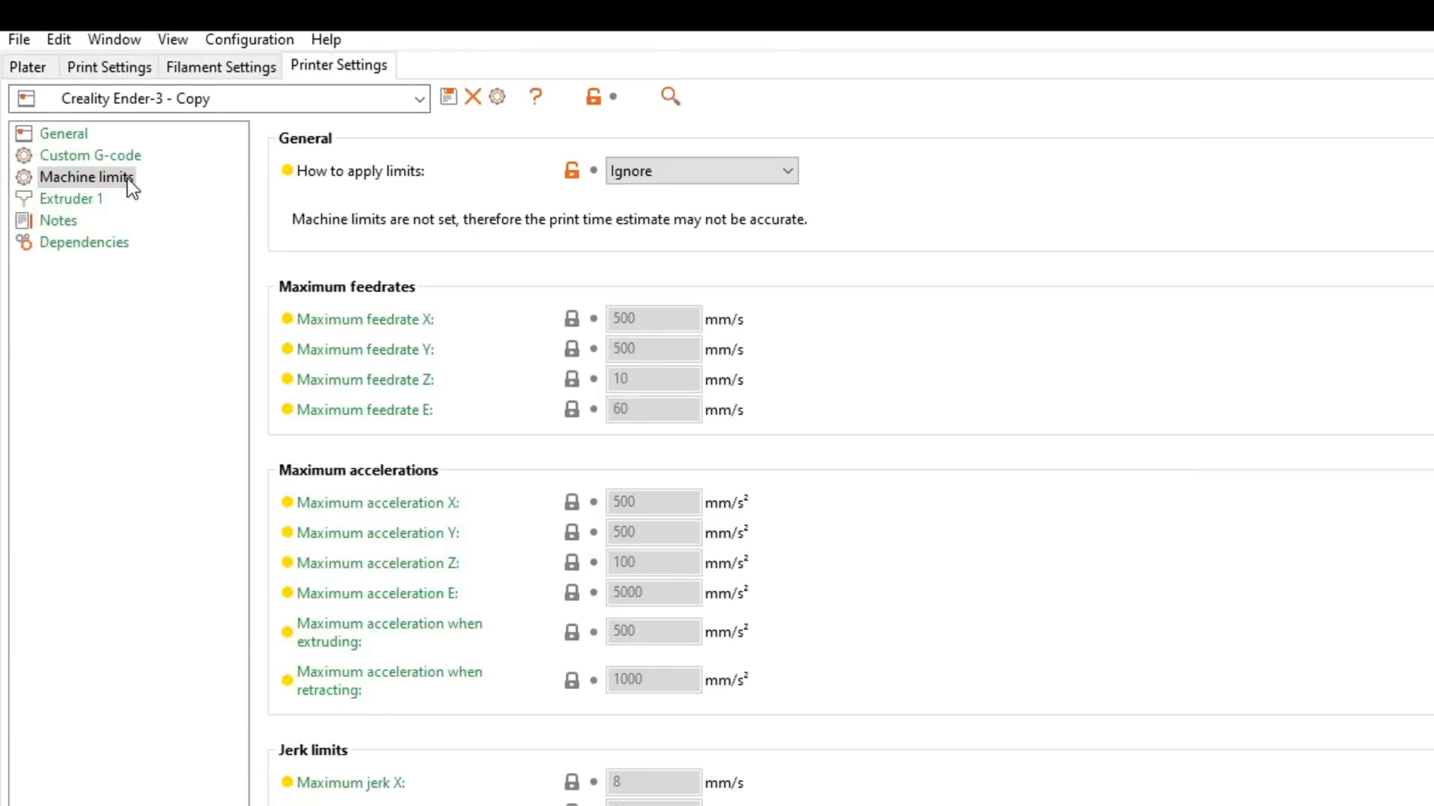
left_click(700, 170)
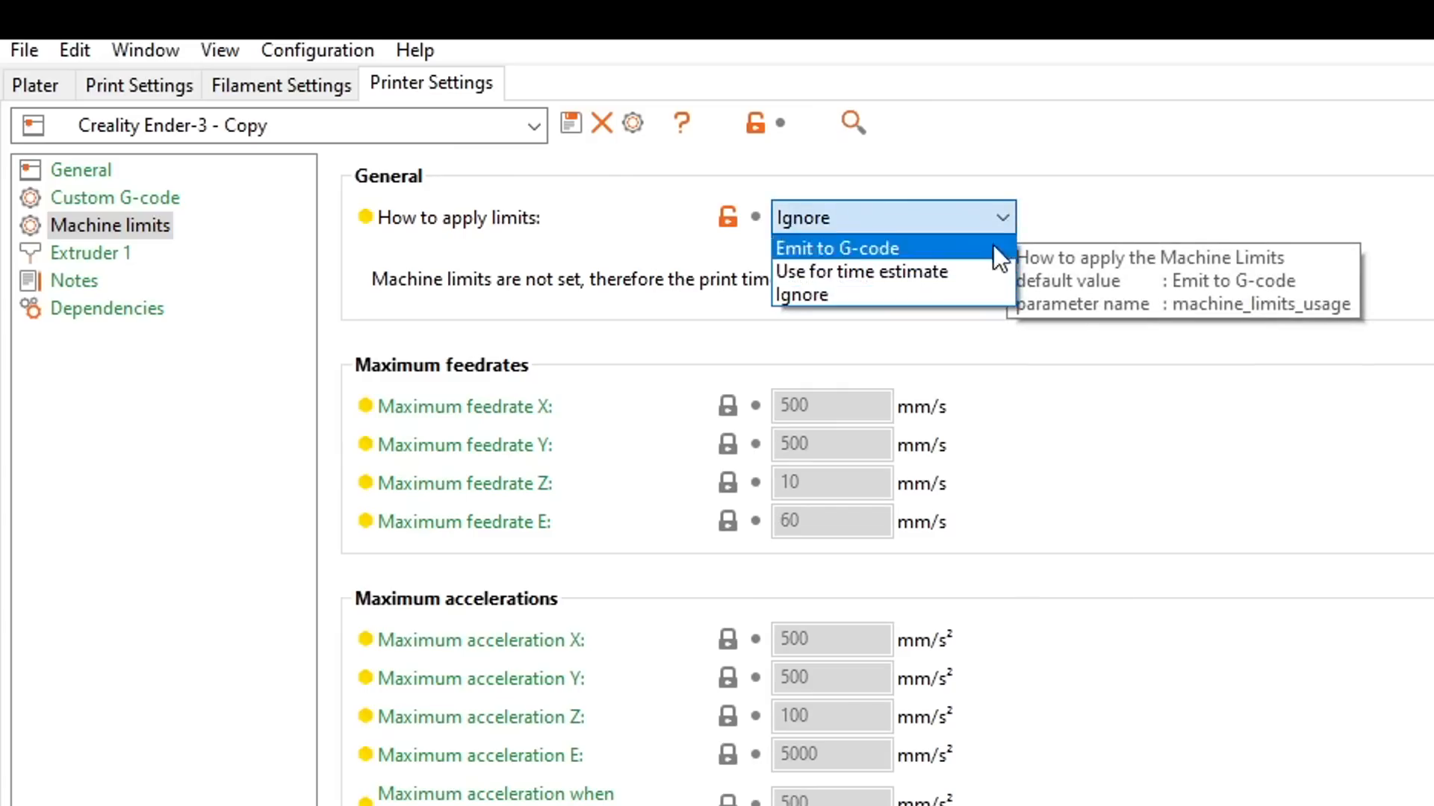
left_click(861, 272)
type("25")
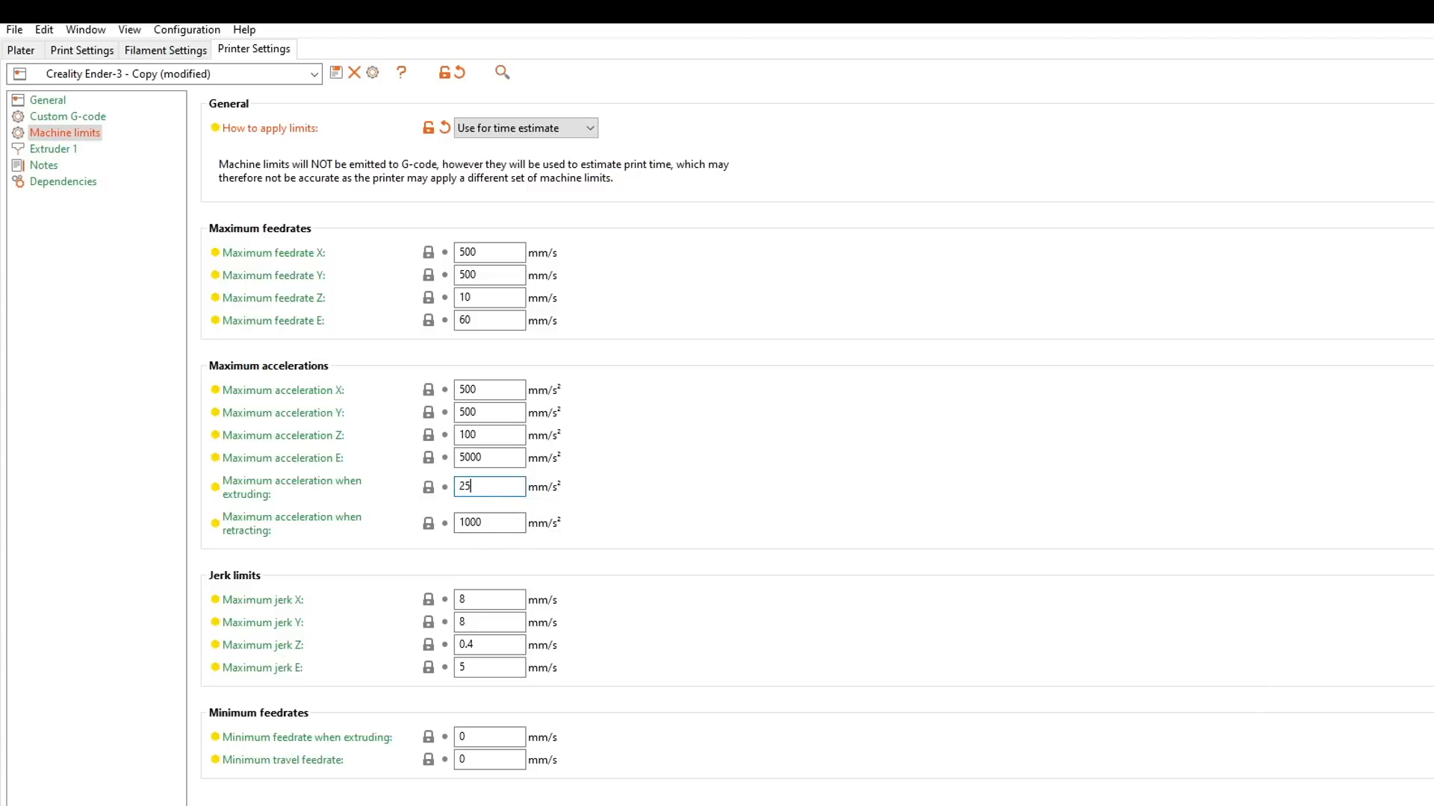
type("0")
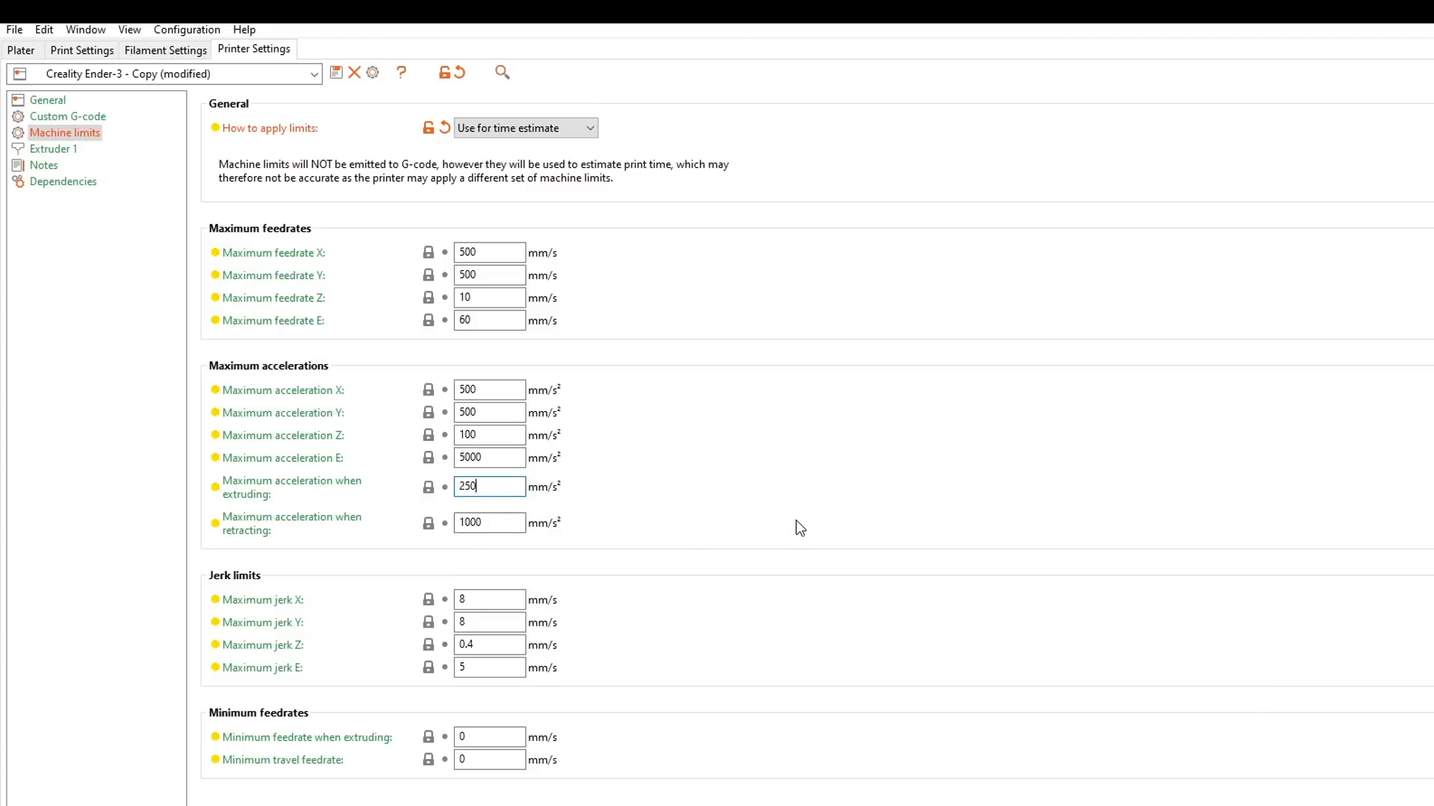
Confirm the 2h0m Benchy estimate and time-estimate limits, then select the exported M204 acceleration values.
left_click(17, 40)
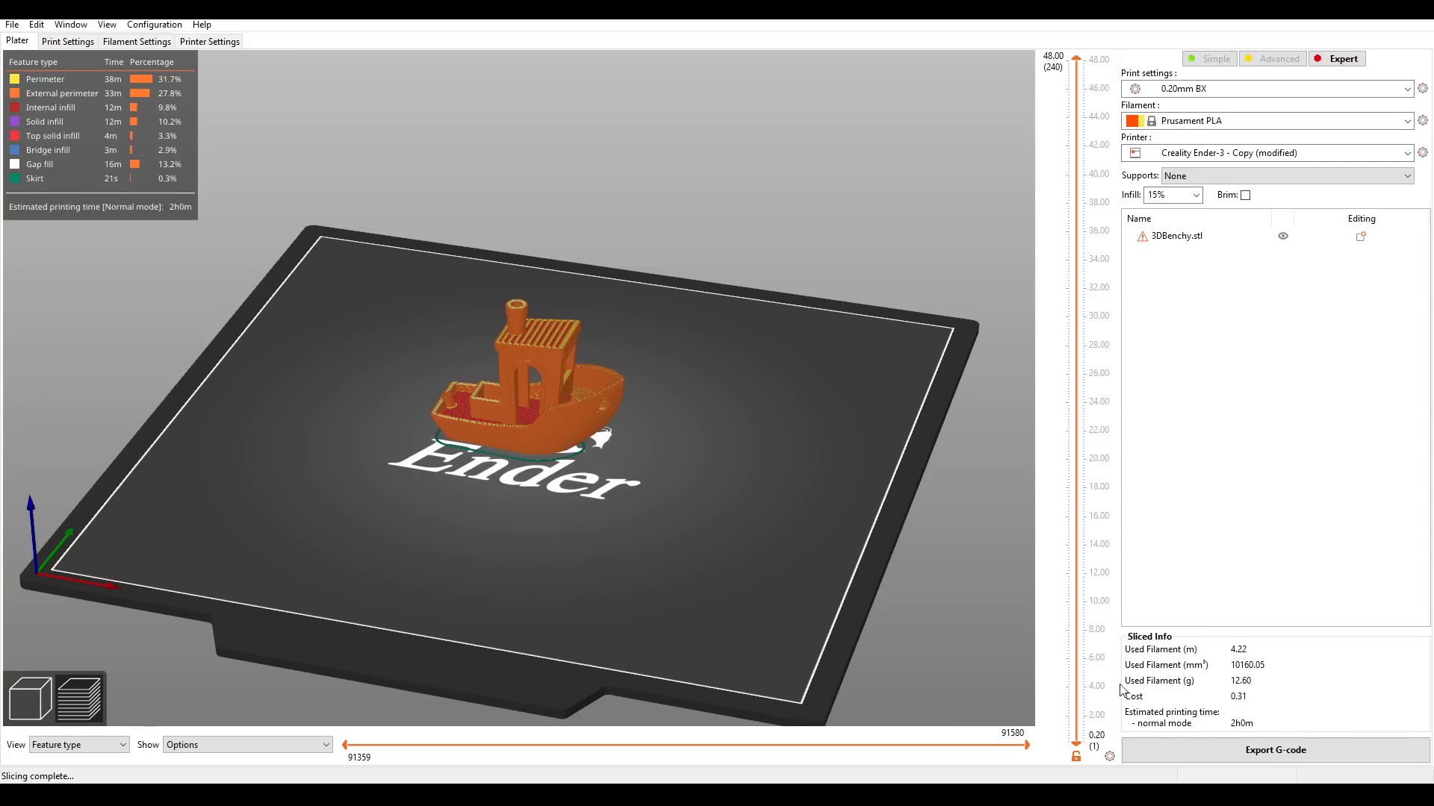
mouse_move(1276, 716)
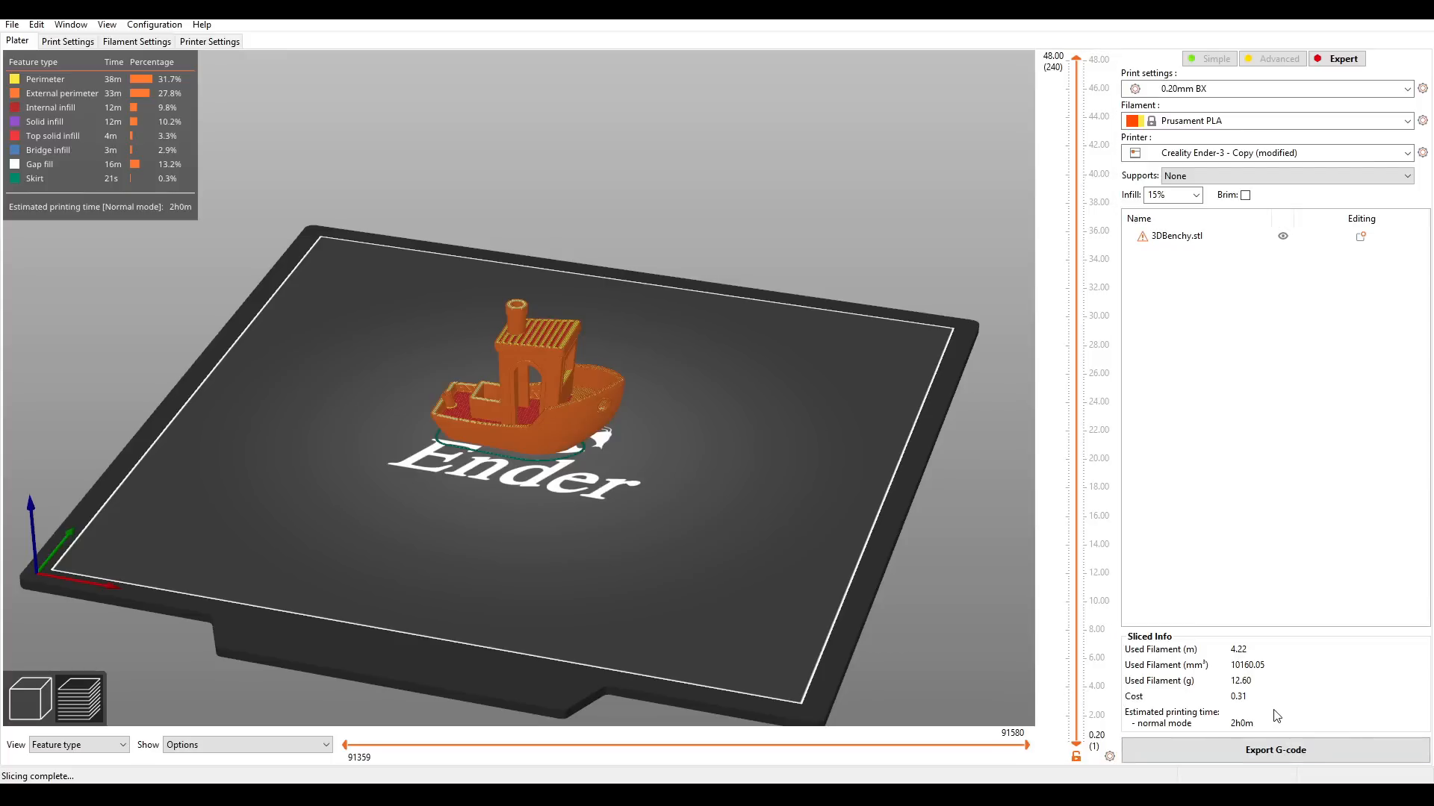
left_click(208, 41)
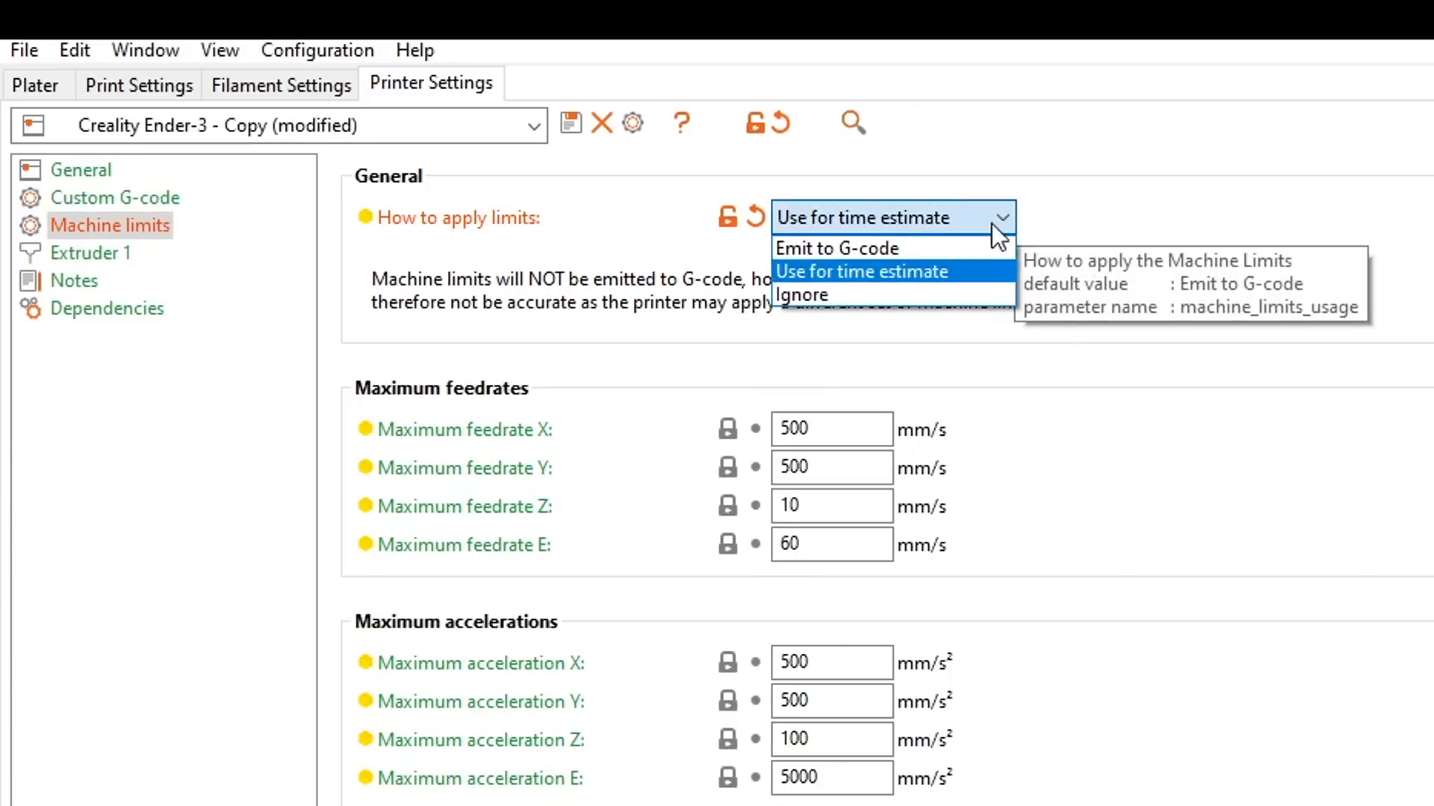
left_click(836, 248)
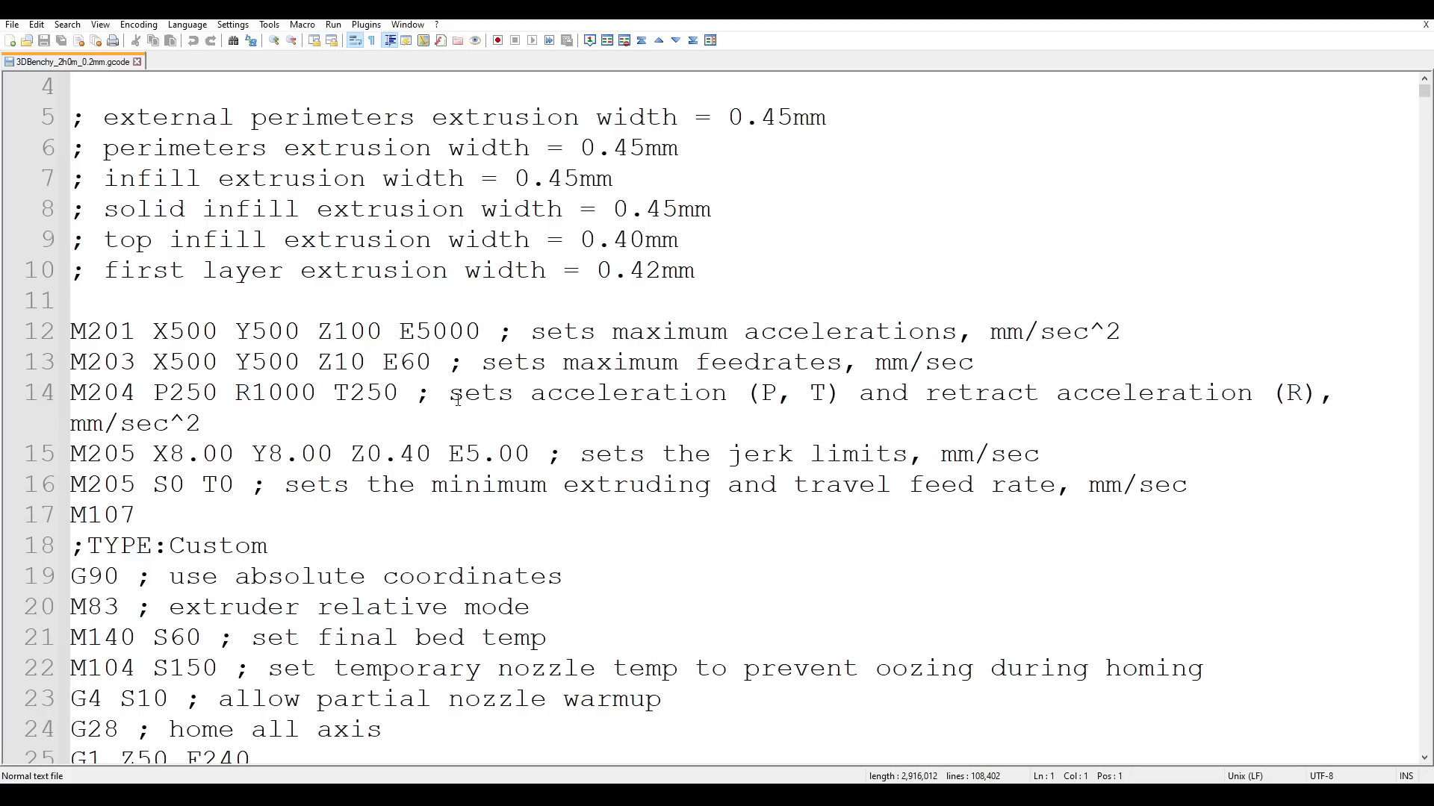
double_click(363, 392)
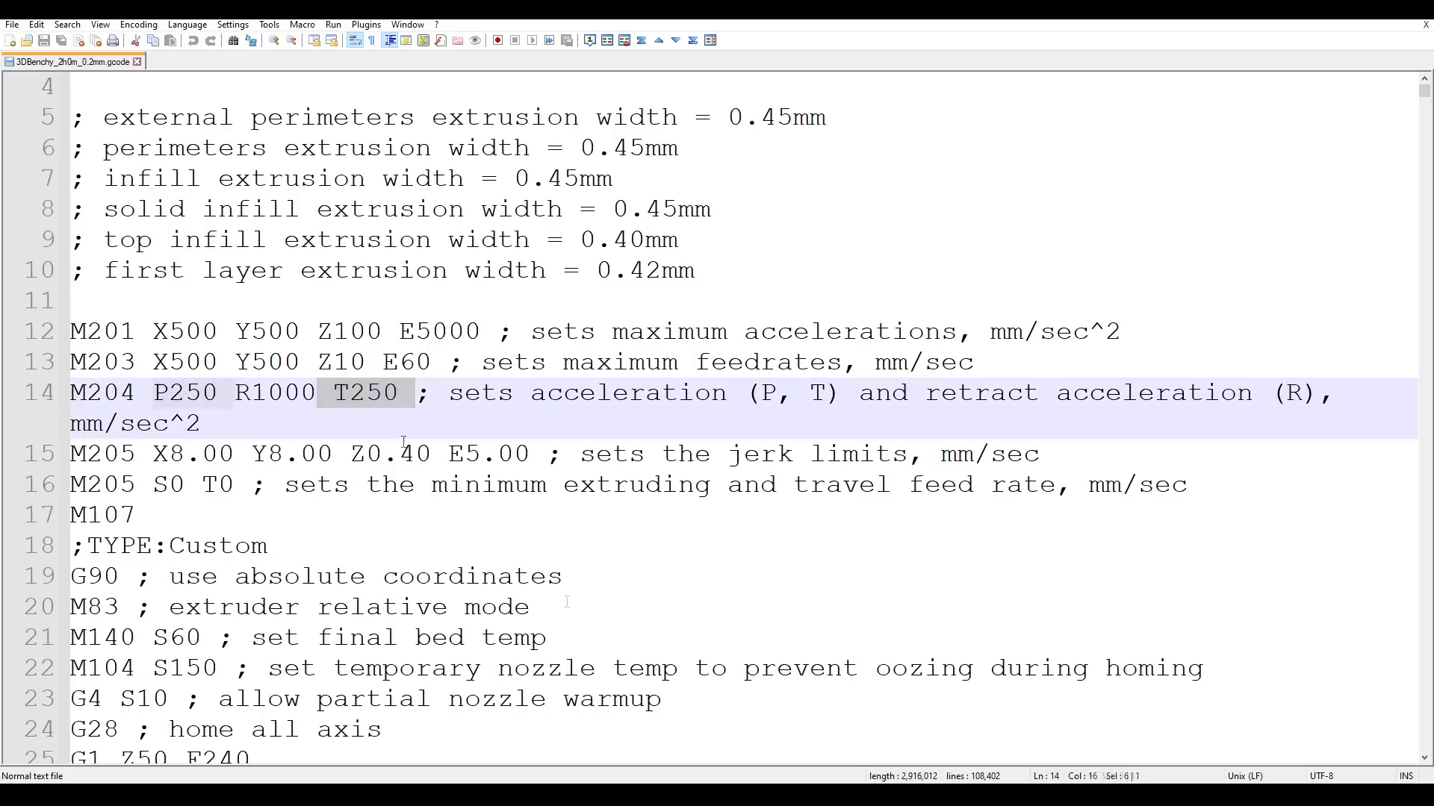
double_click(183, 392)
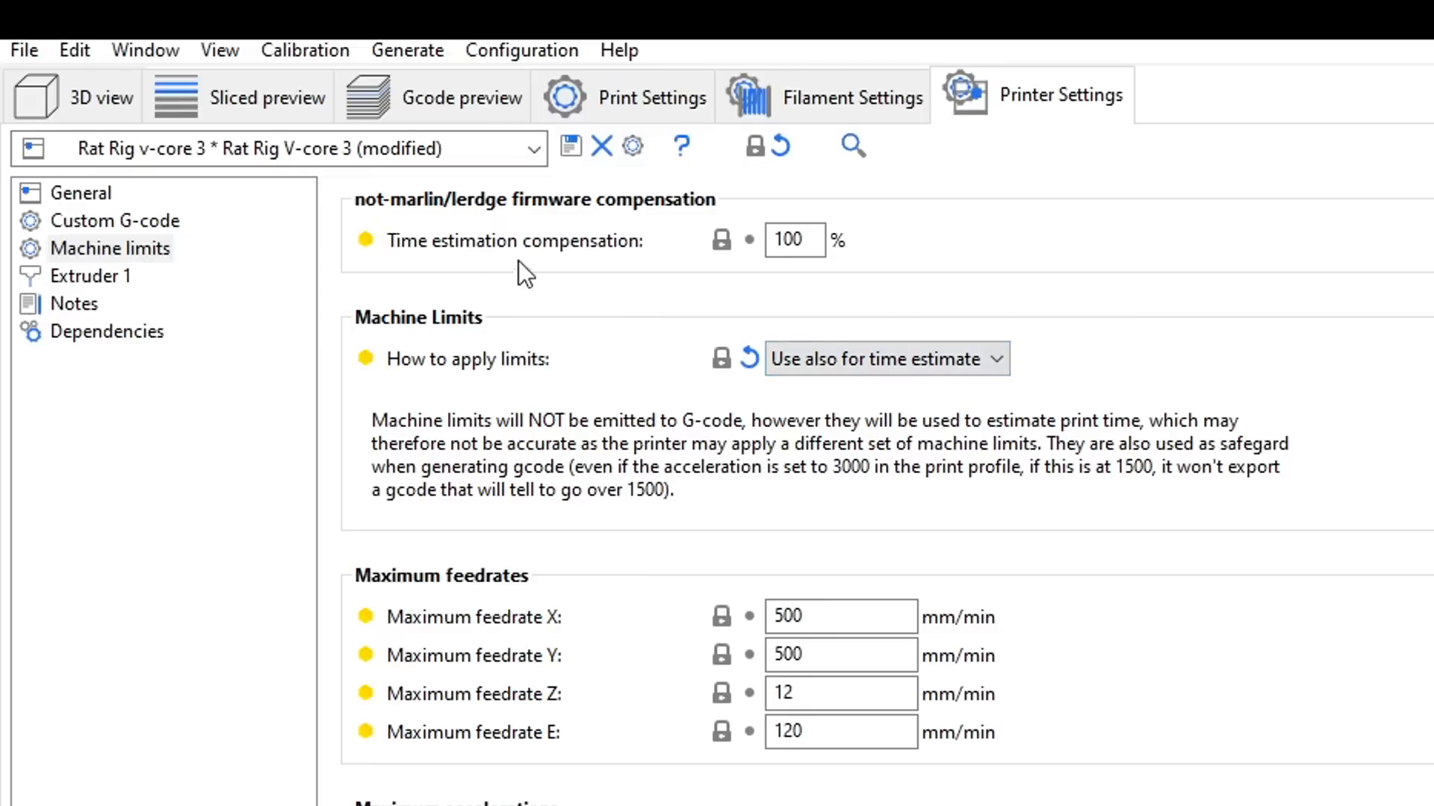
mouse_move(657, 276)
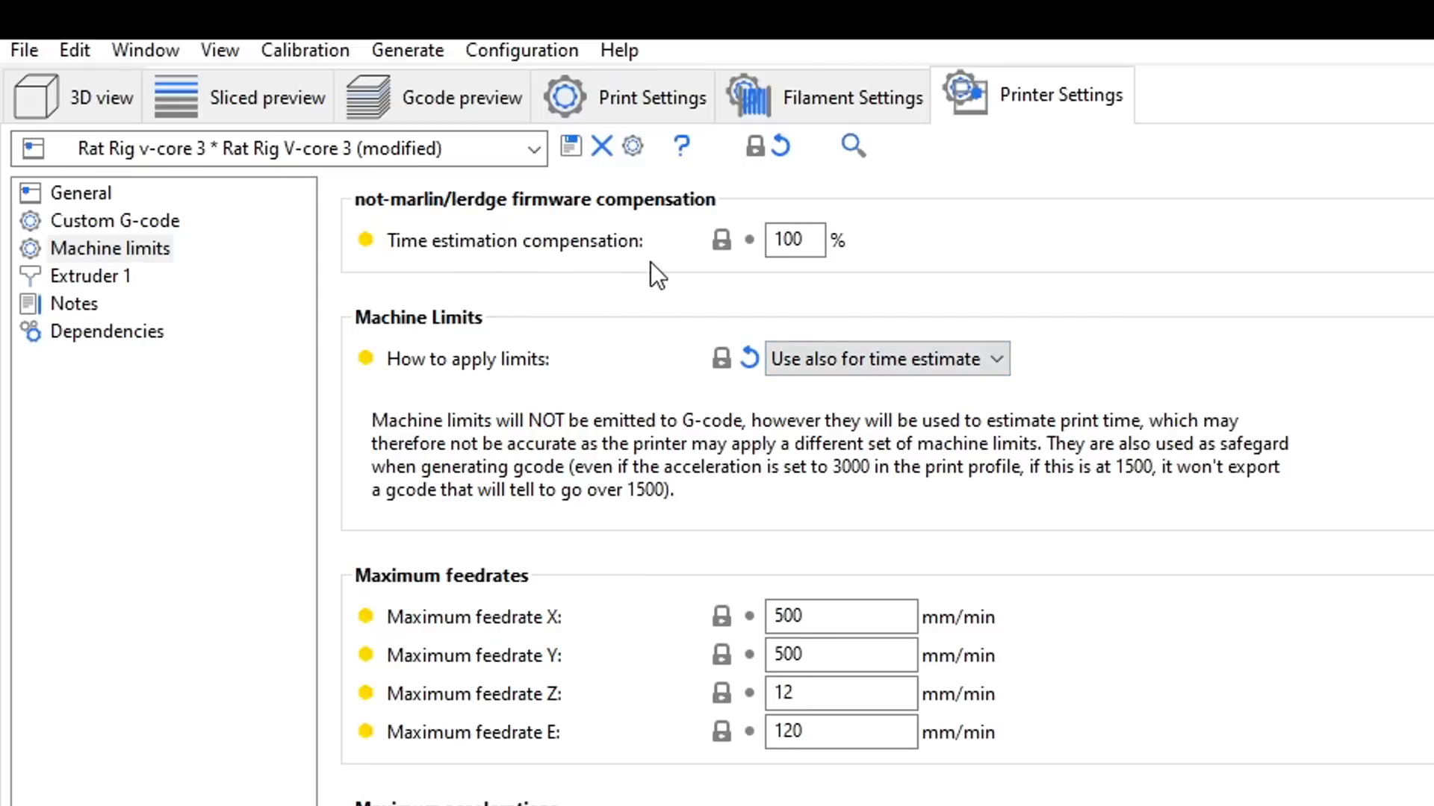
mouse_move(697, 288)
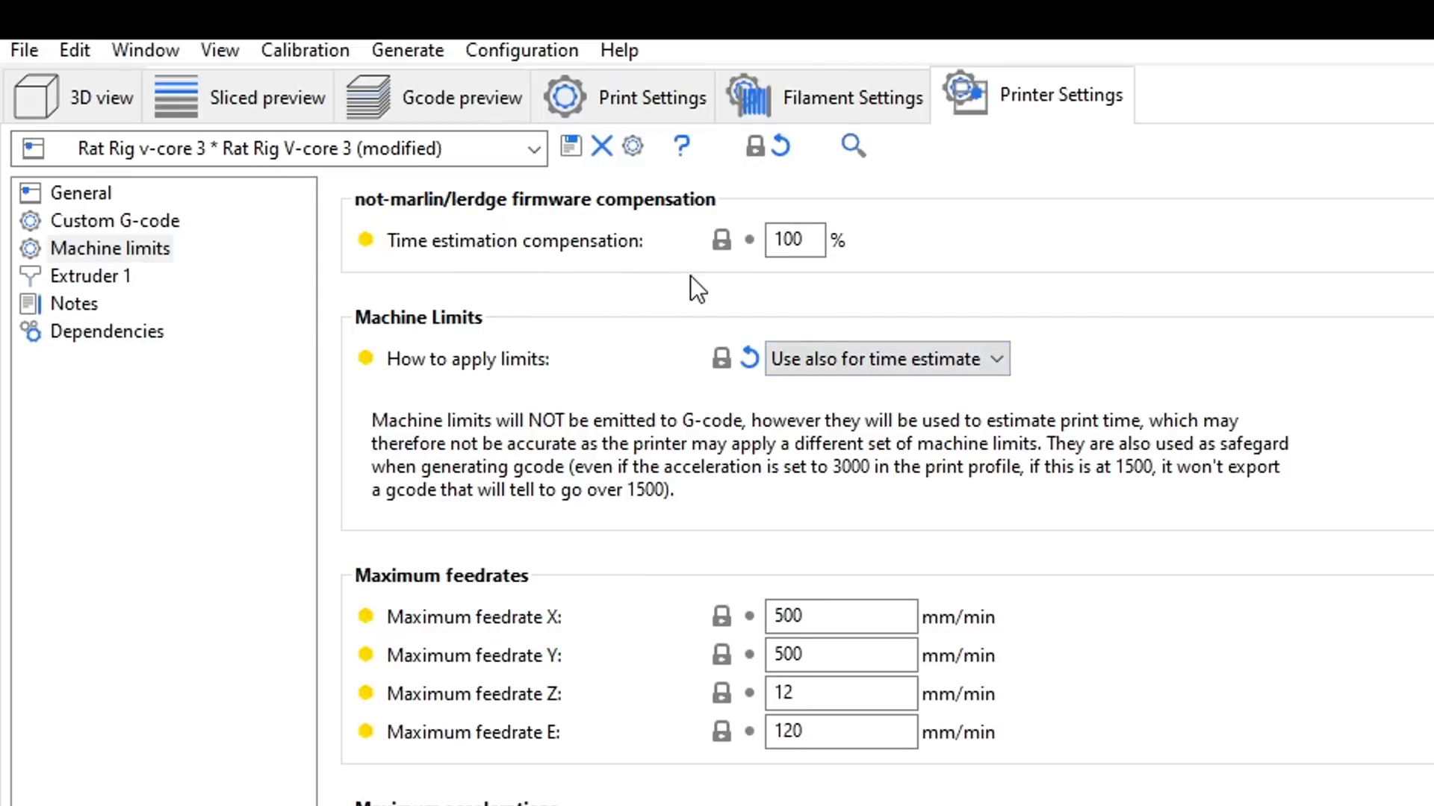
mouse_move(931, 305)
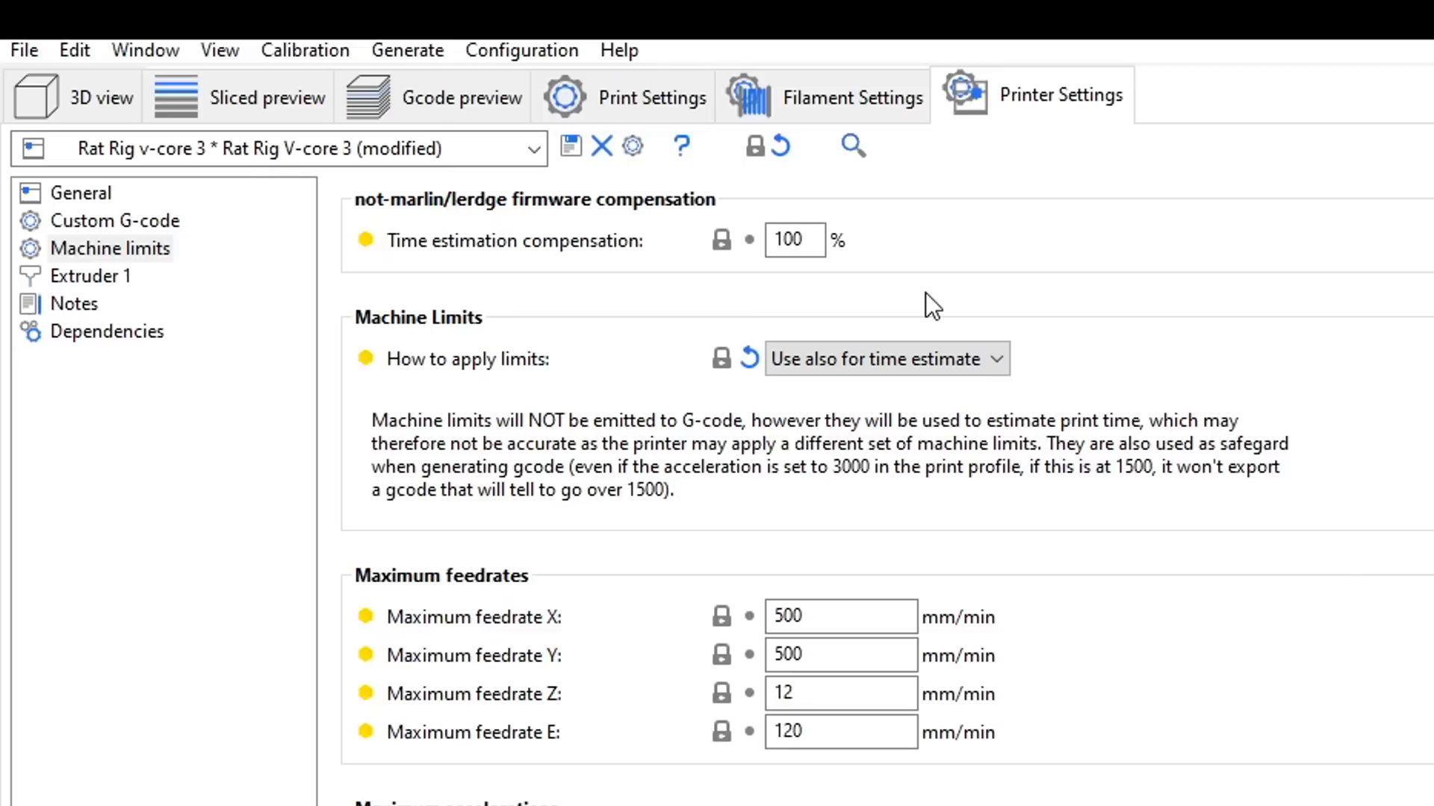
mouse_move(929, 249)
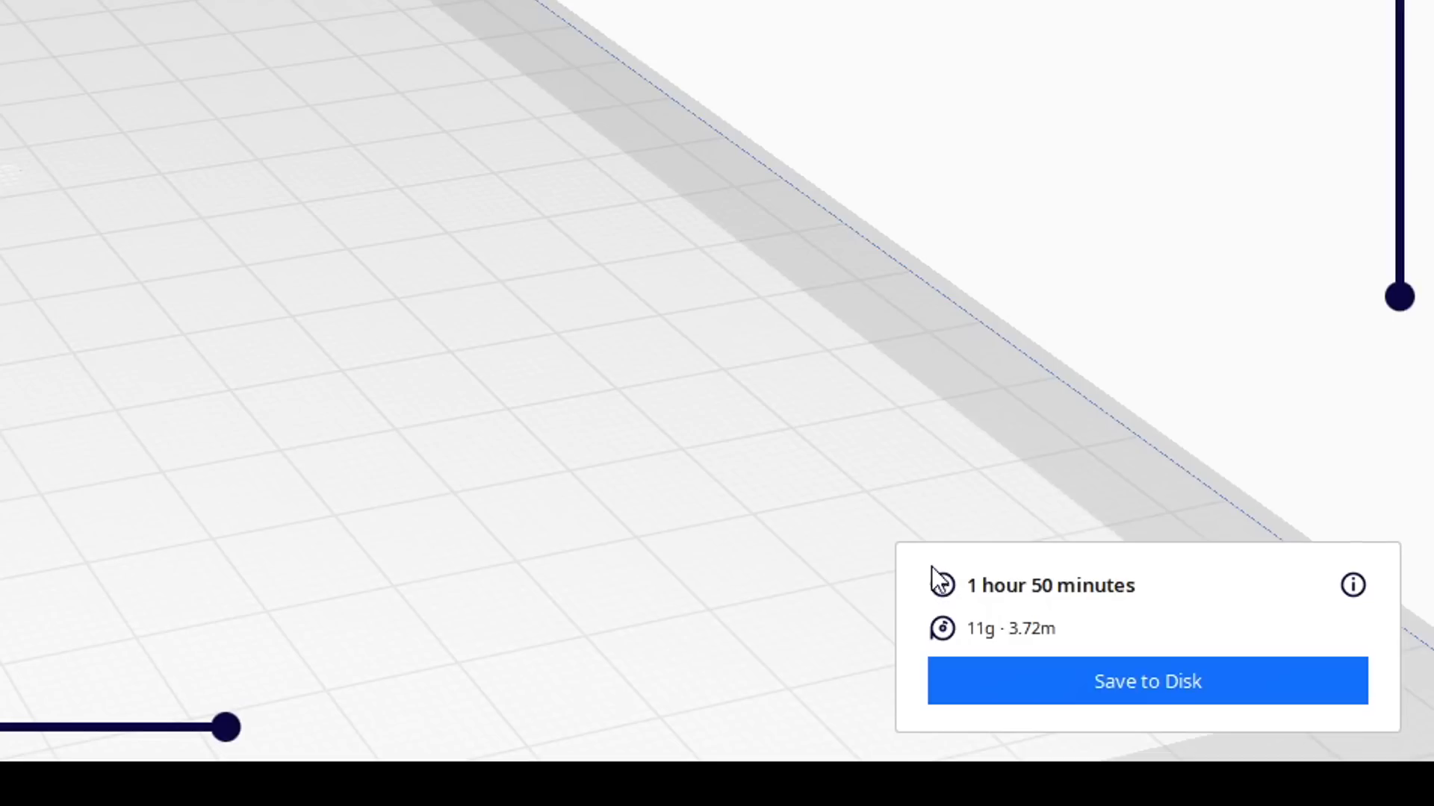
mouse_move(1193, 576)
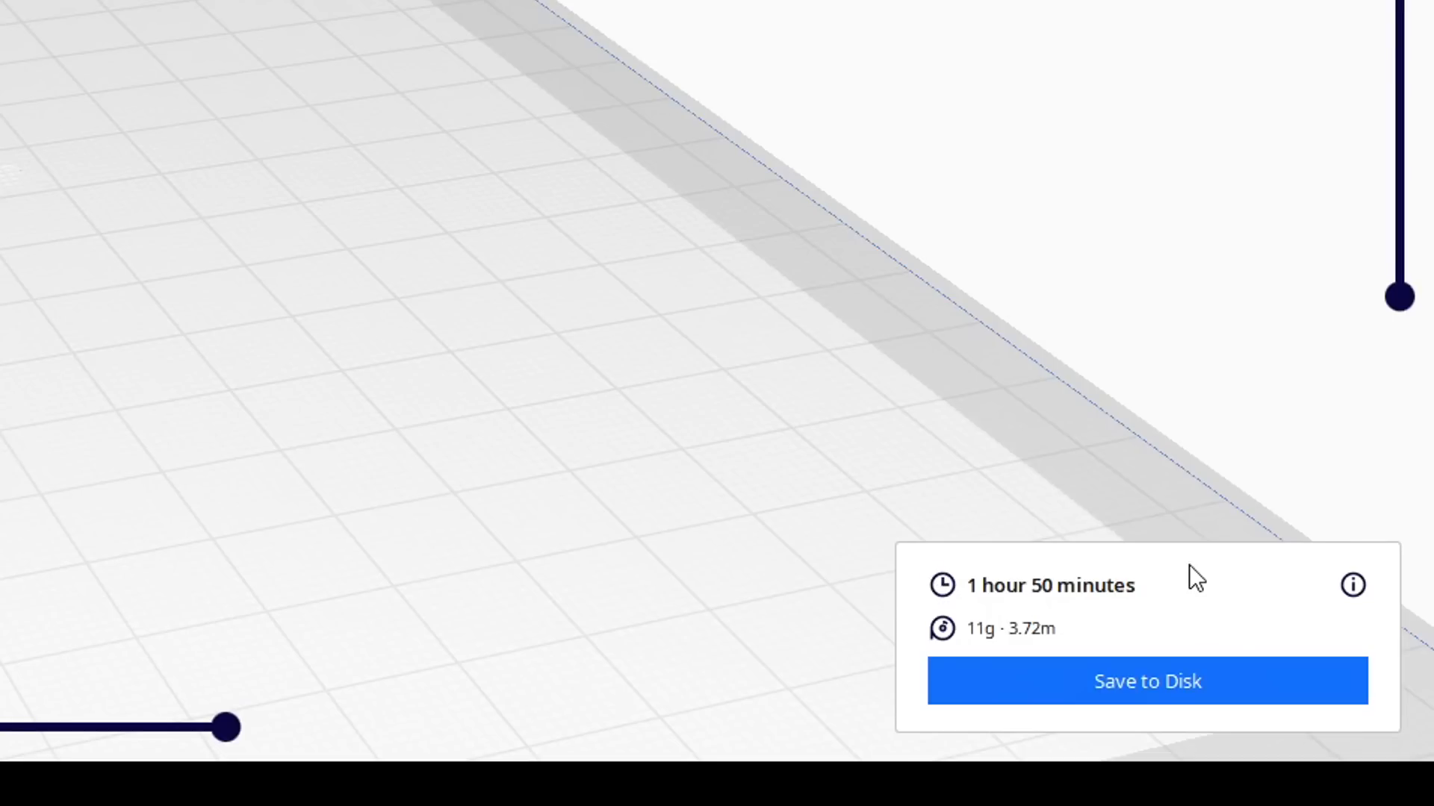
Enable Cura's Acceleration Control (250 print, 500 travel) and inspect the M204 S500 G-code line.
left_click(259, 61)
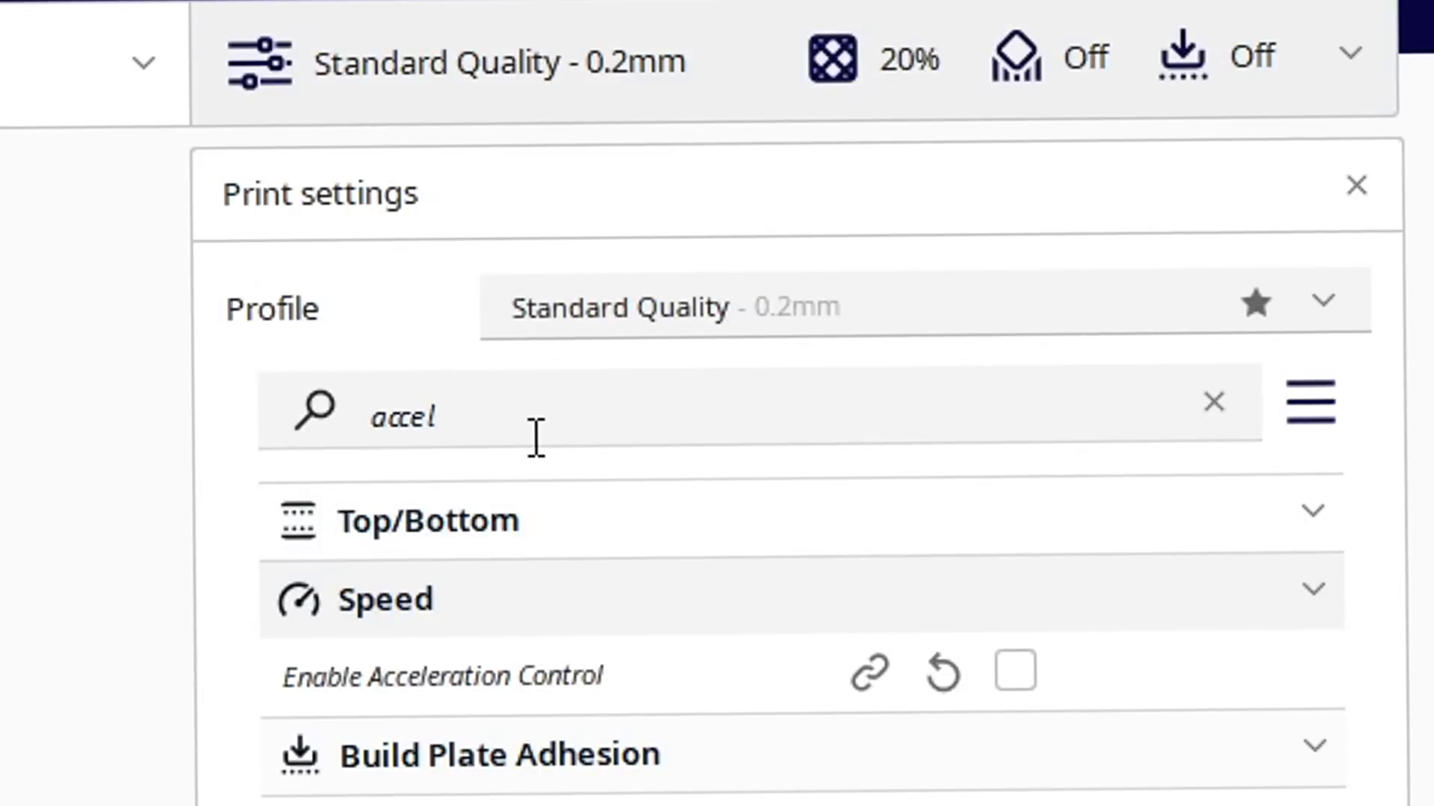
mouse_move(343, 745)
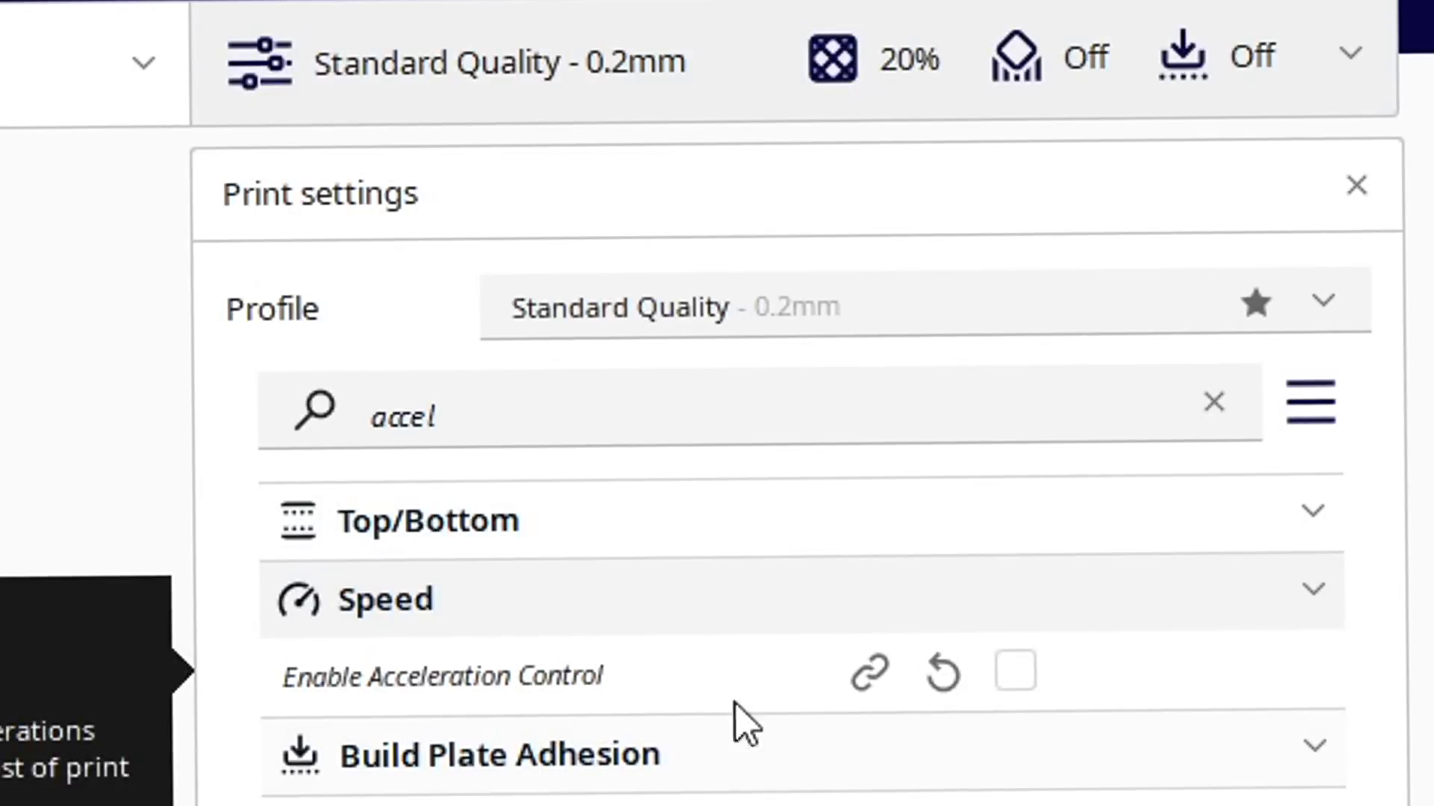
left_click(1014, 671)
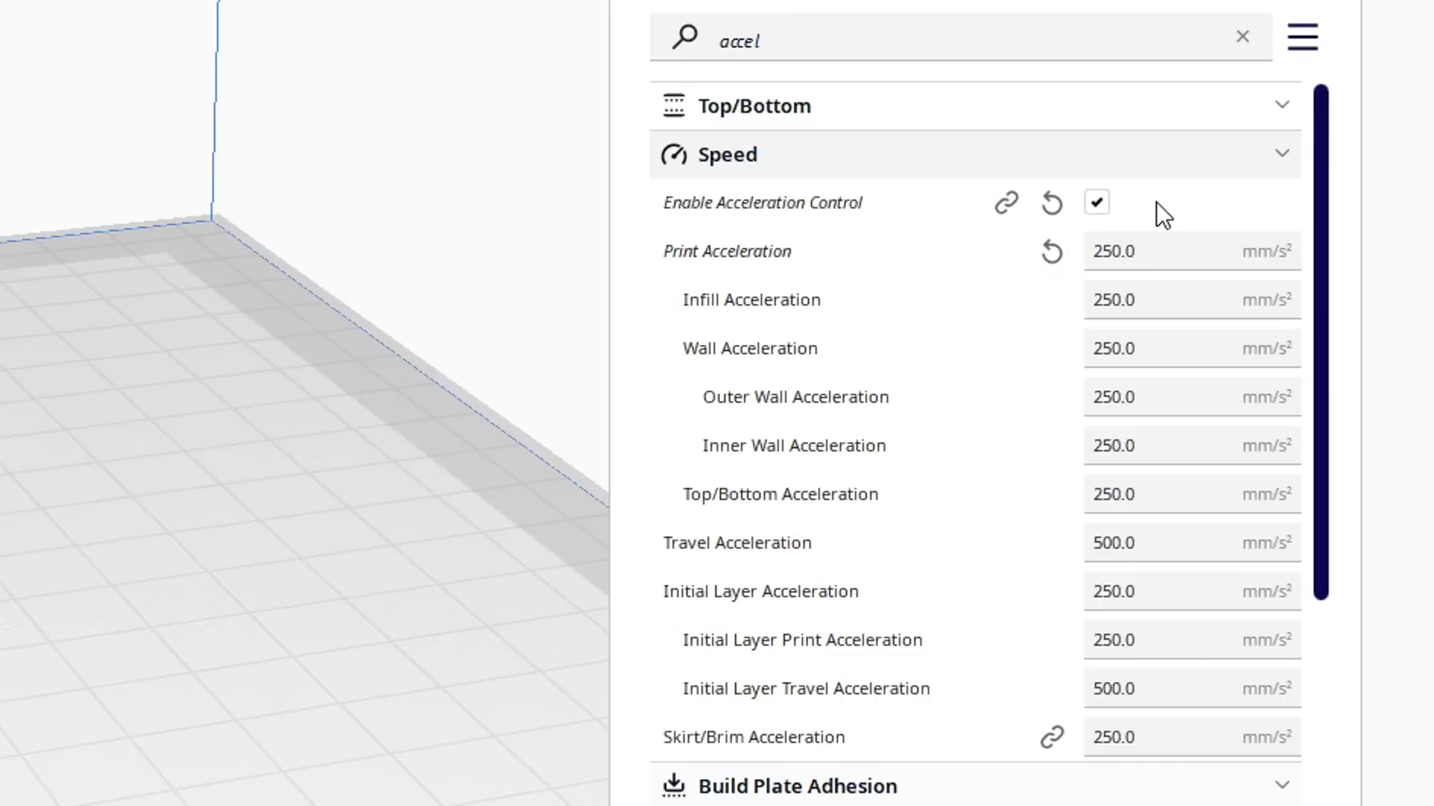
mouse_move(1200, 681)
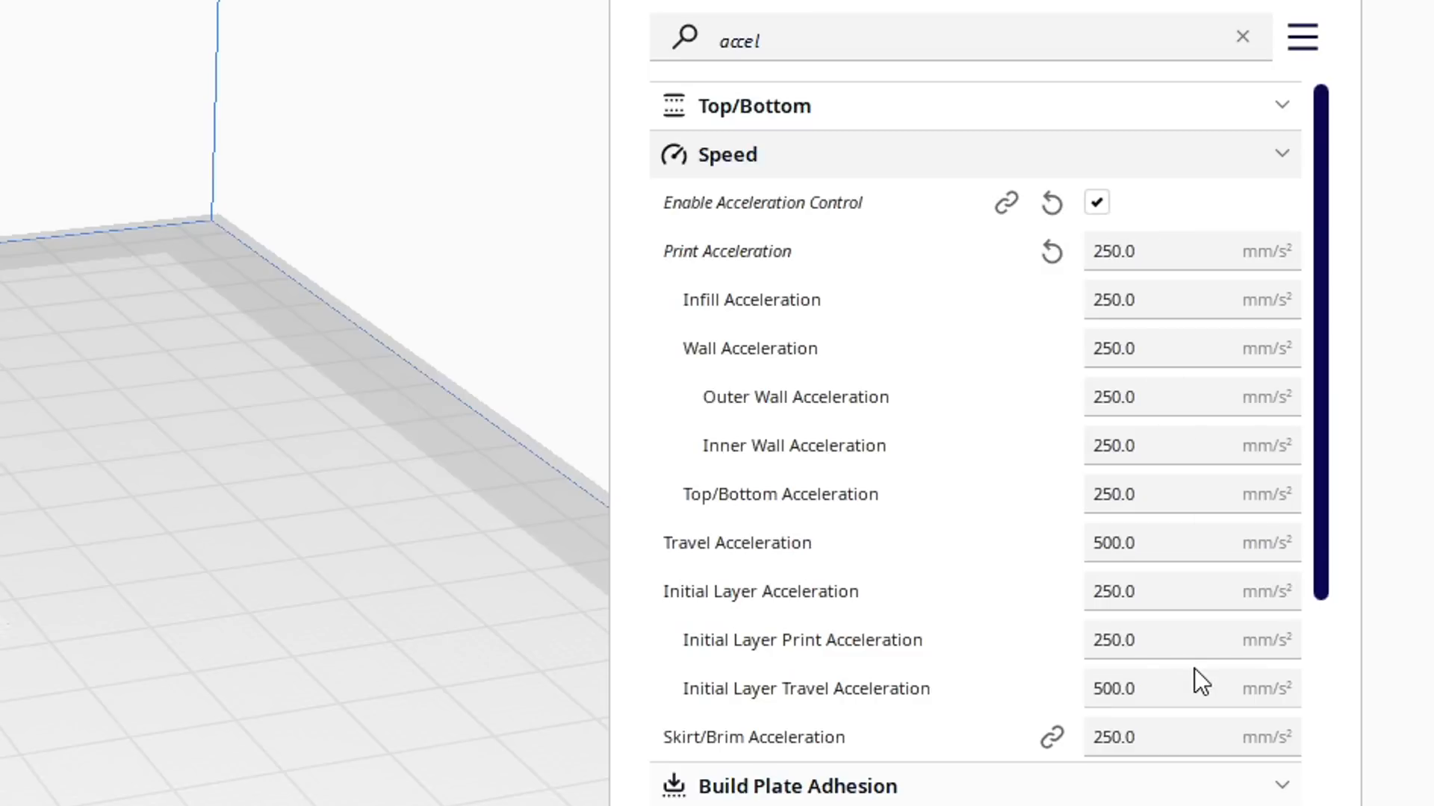
type("jerk")
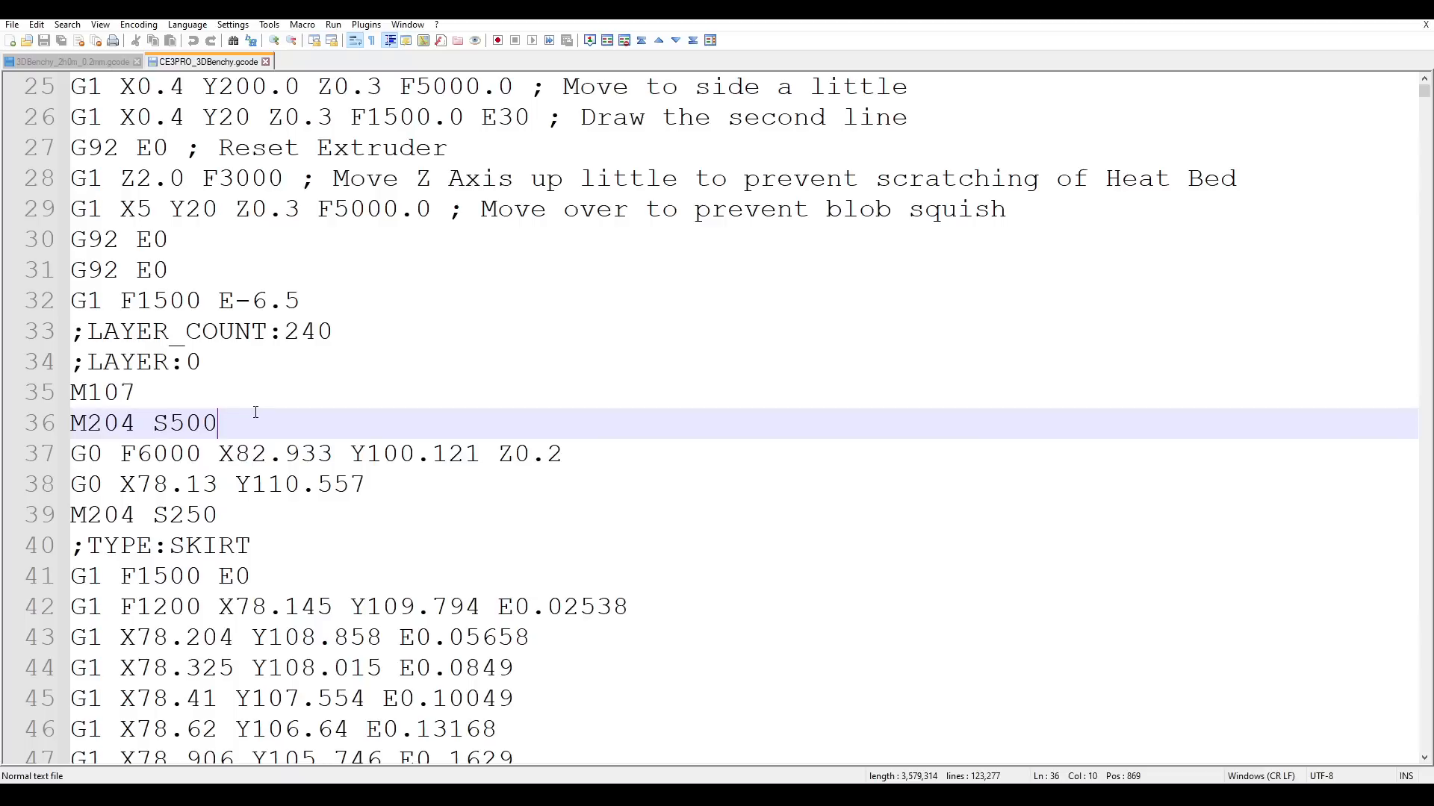
triple_click(142, 423)
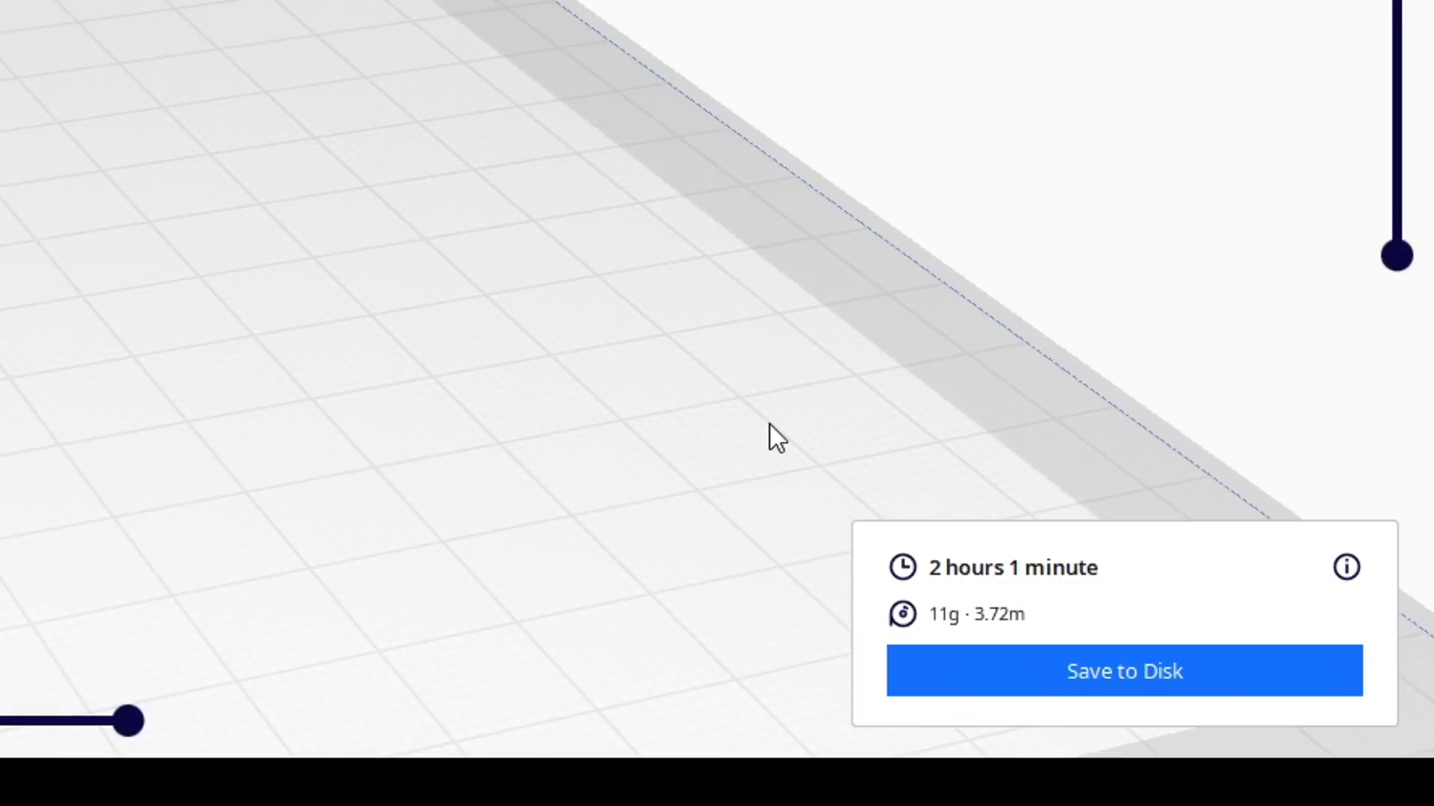
mouse_move(811, 480)
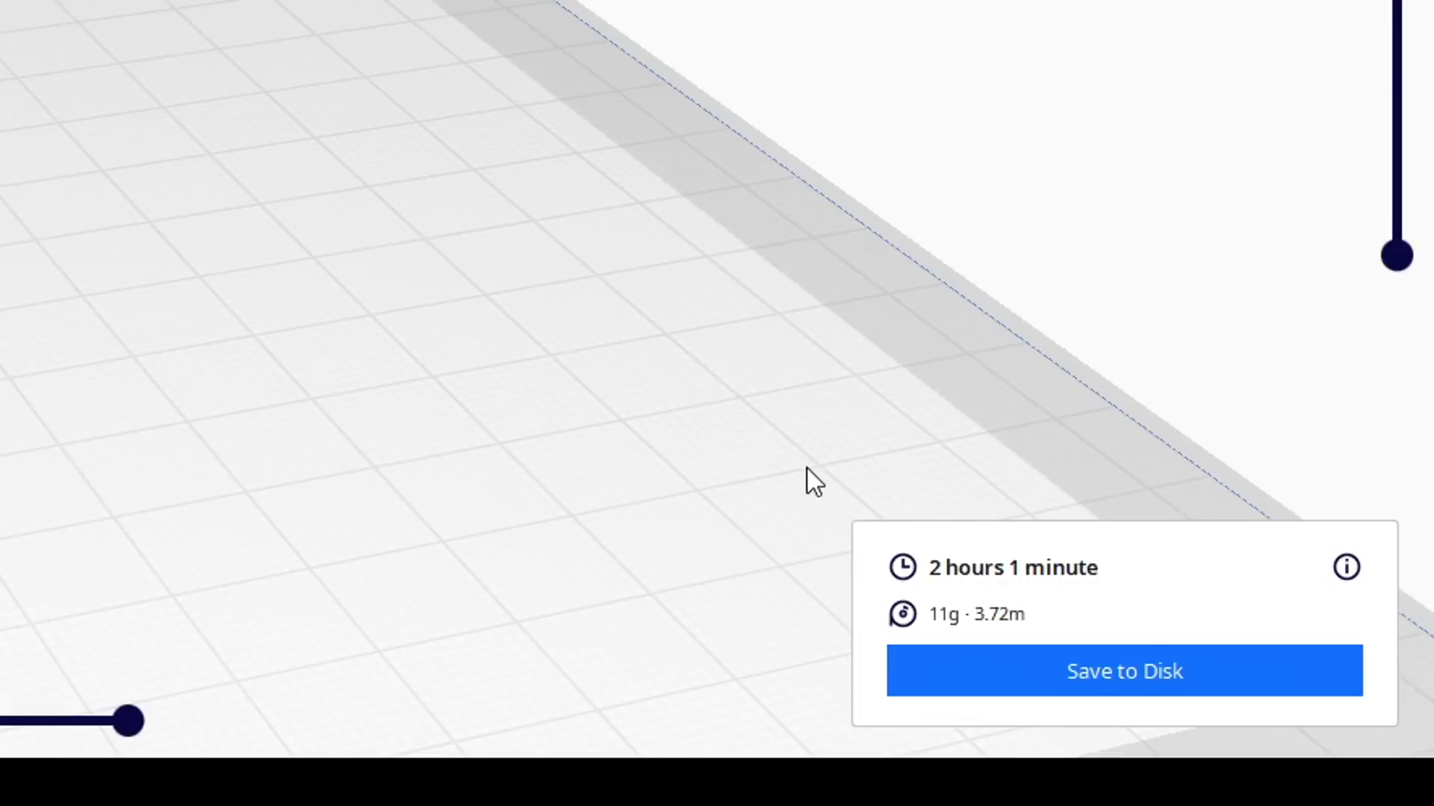
mouse_move(1166, 549)
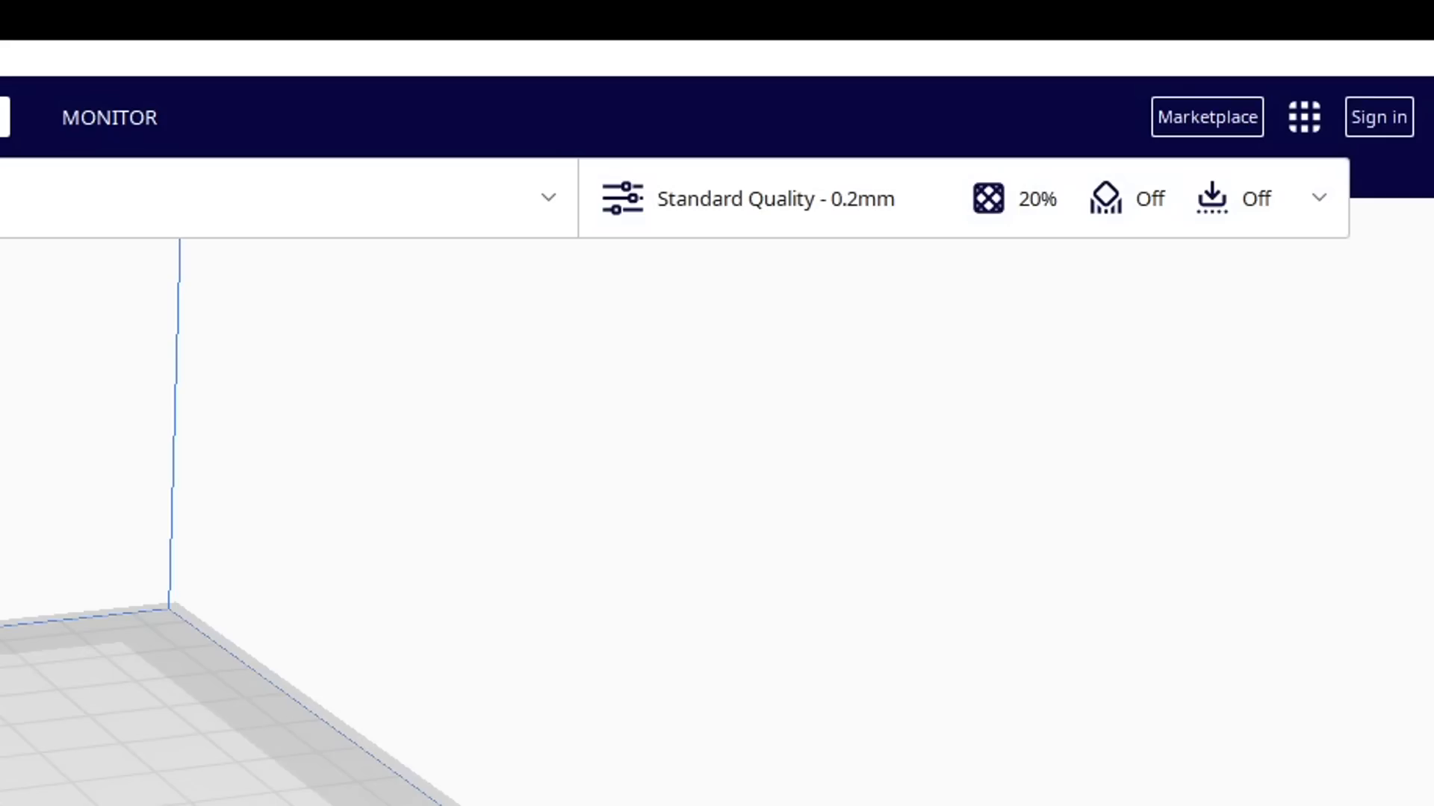
Set Cura's Printer Settings Default Acceleration to 250.0 mm/s².
left_click(1205, 117)
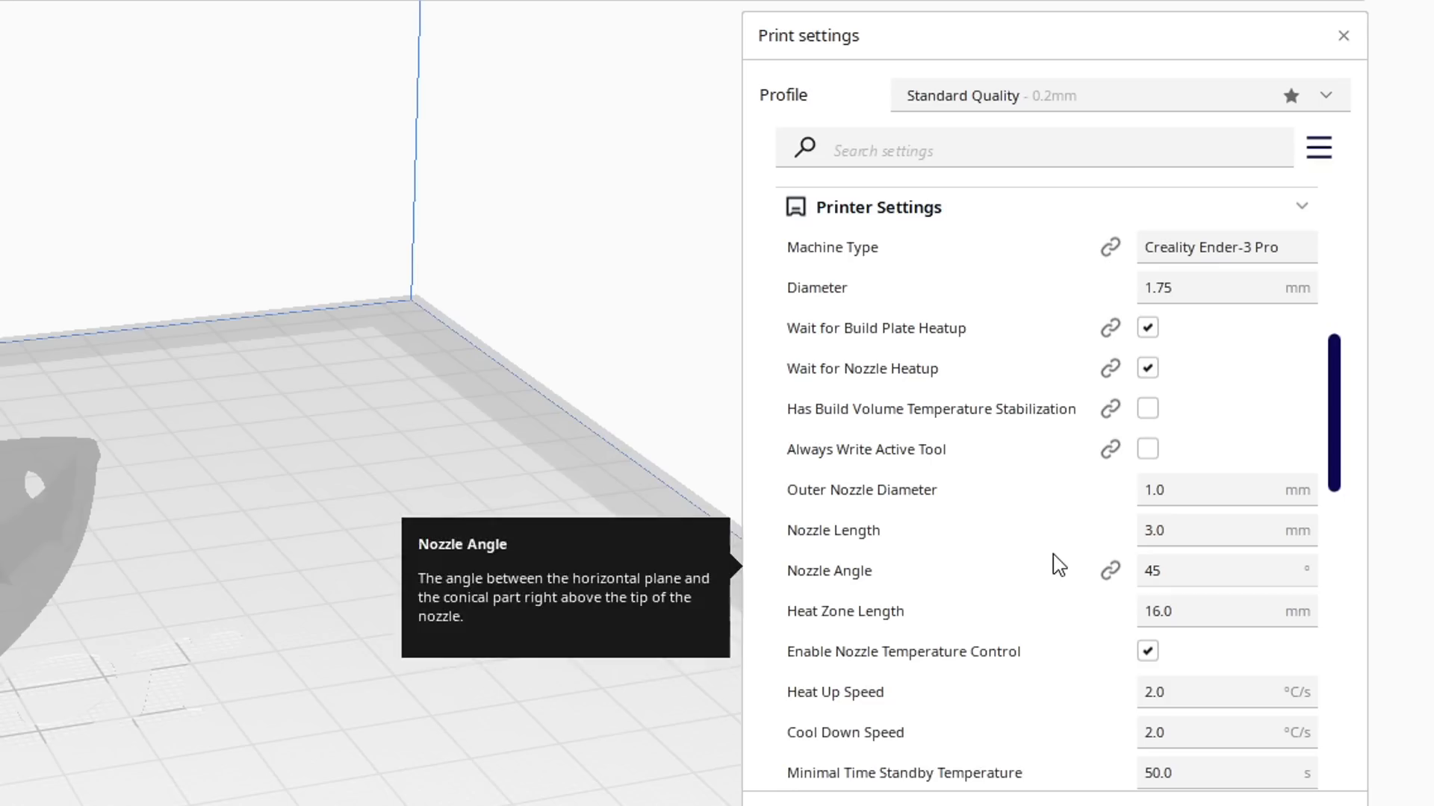
mouse_move(1009, 308)
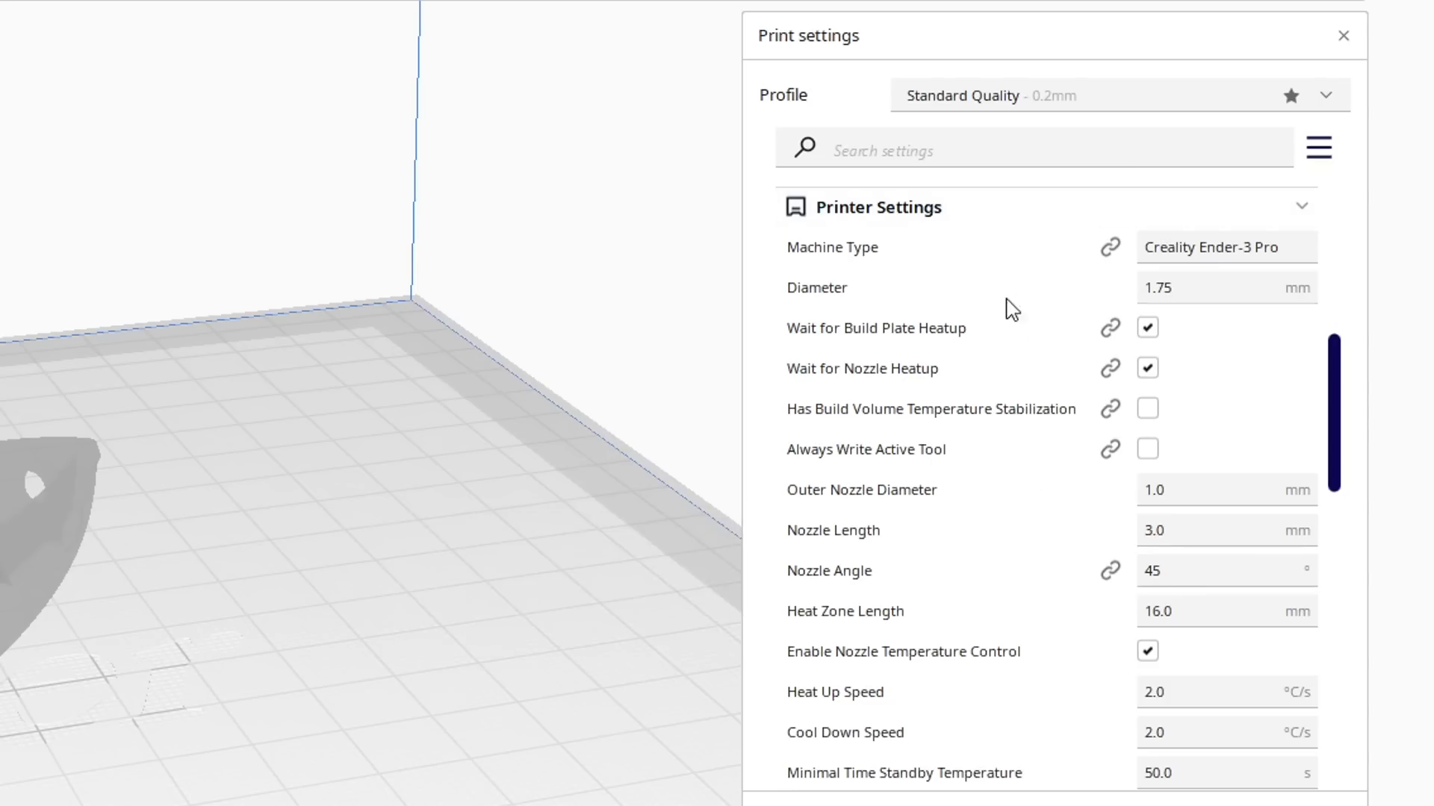
scroll("down", 3)
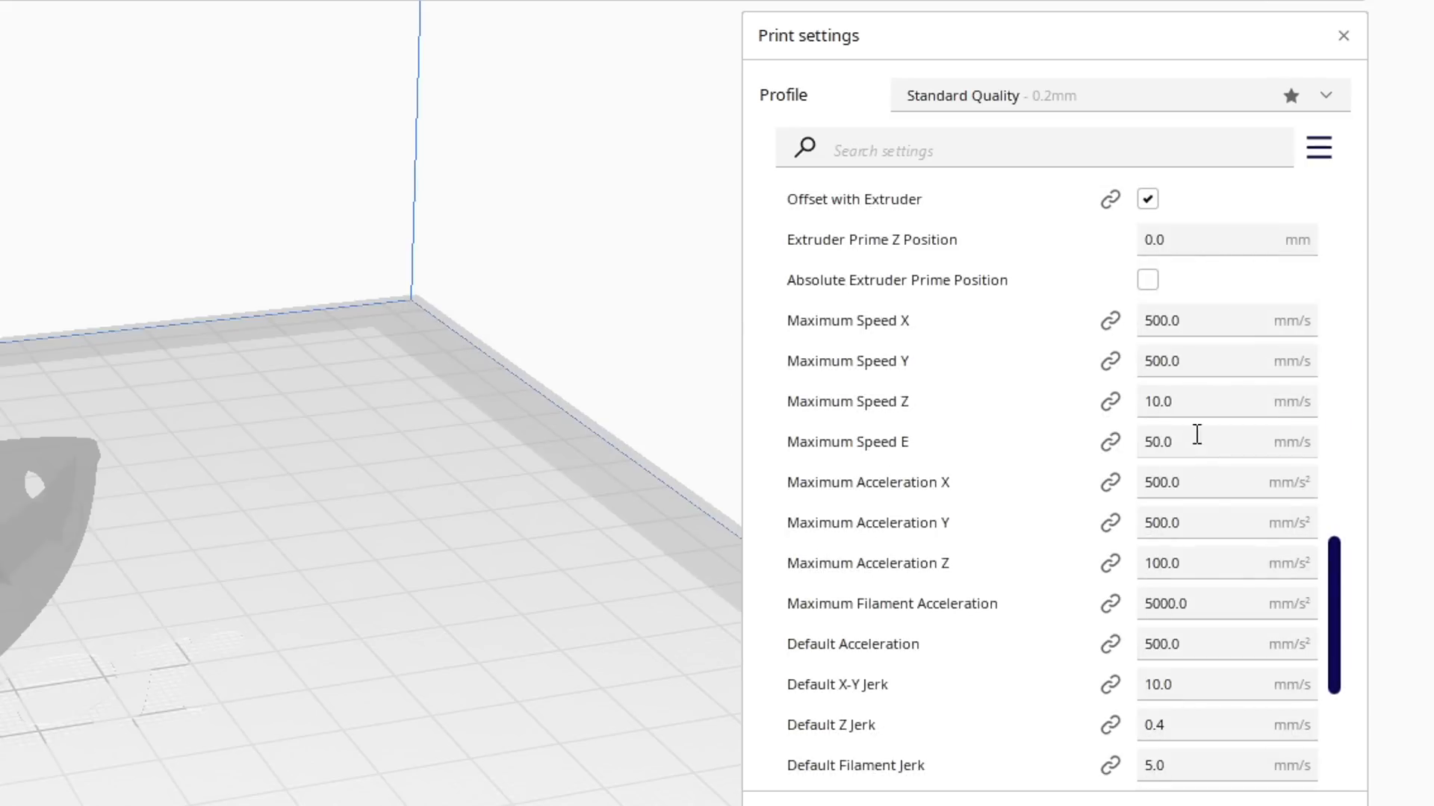
left_click(1225, 644)
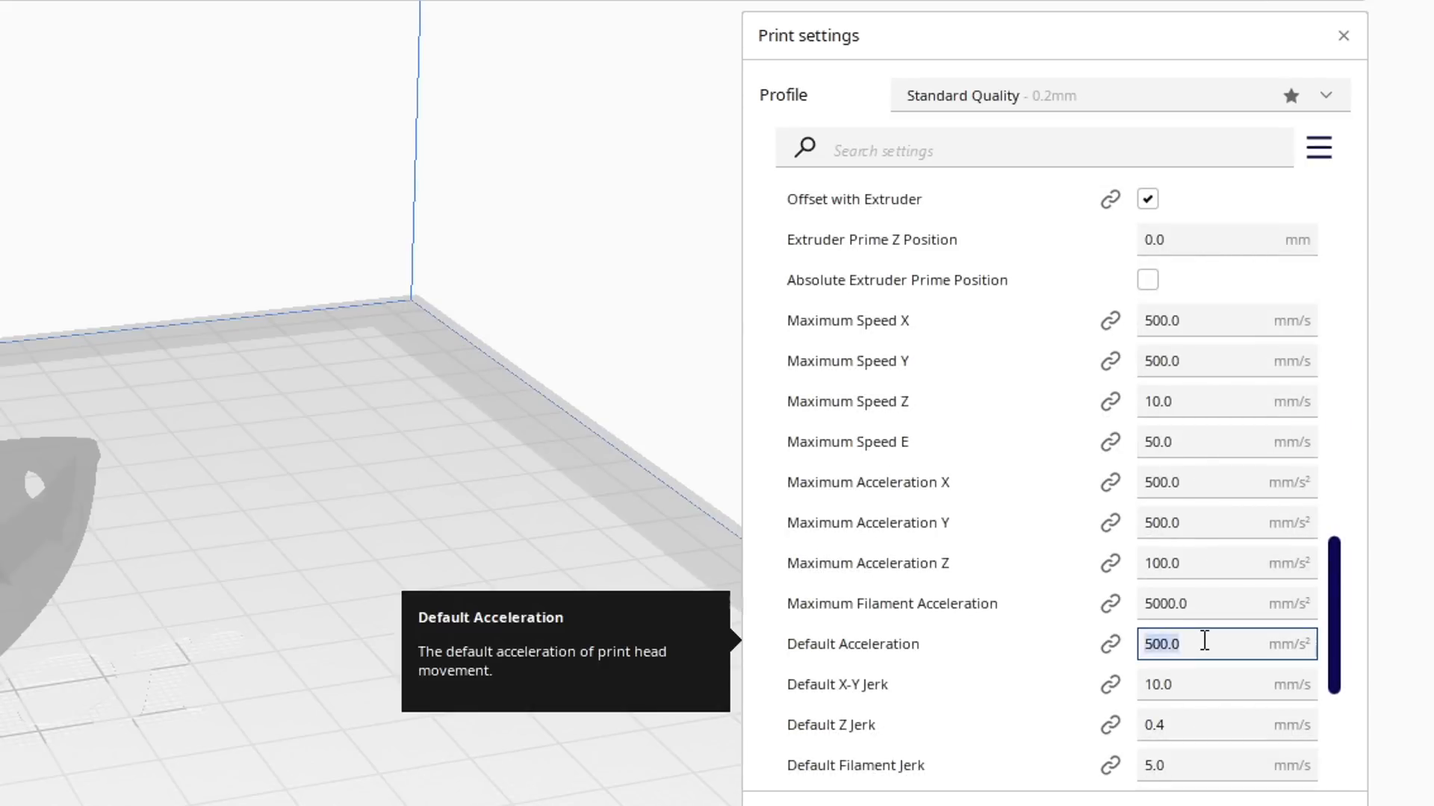
type("250.0")
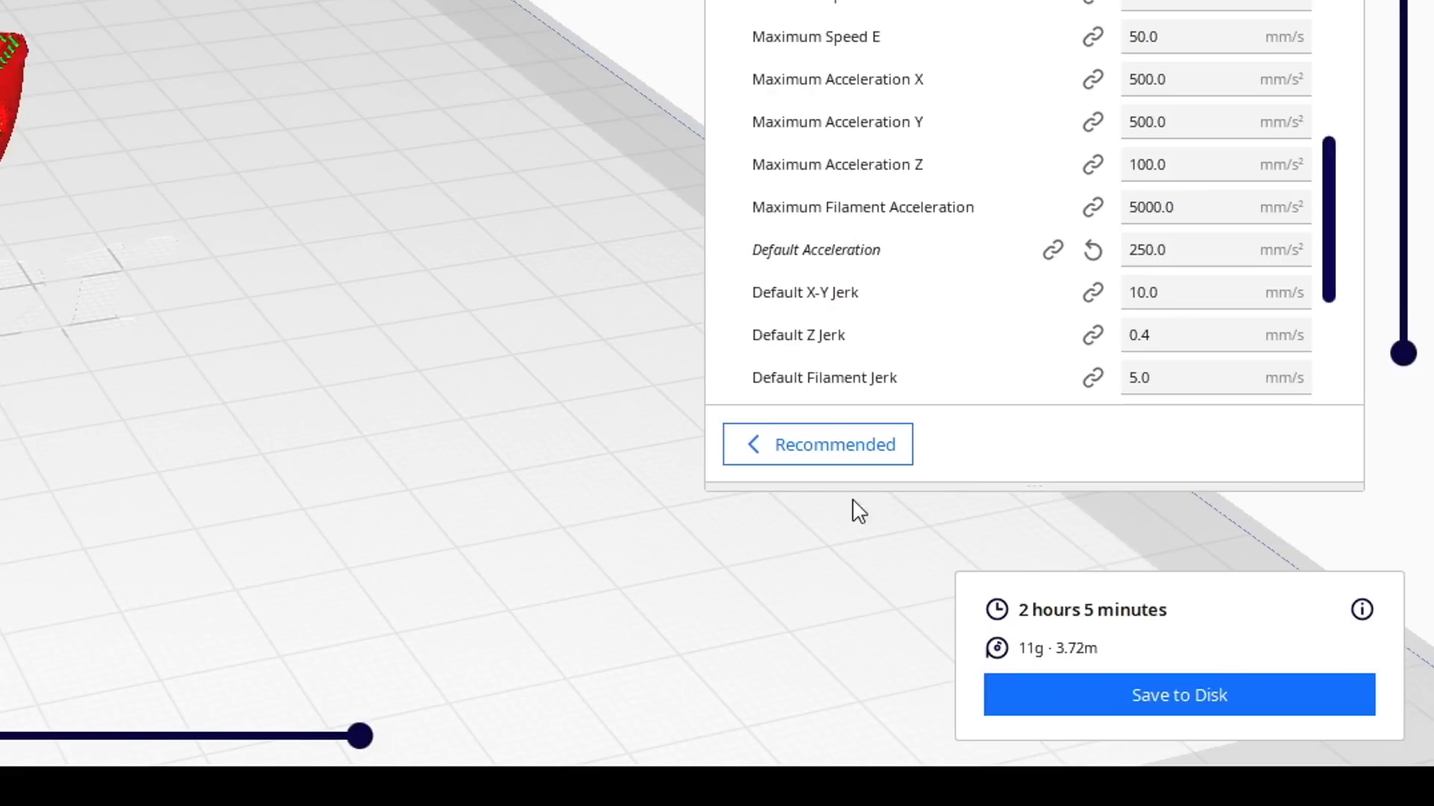
mouse_move(1063, 562)
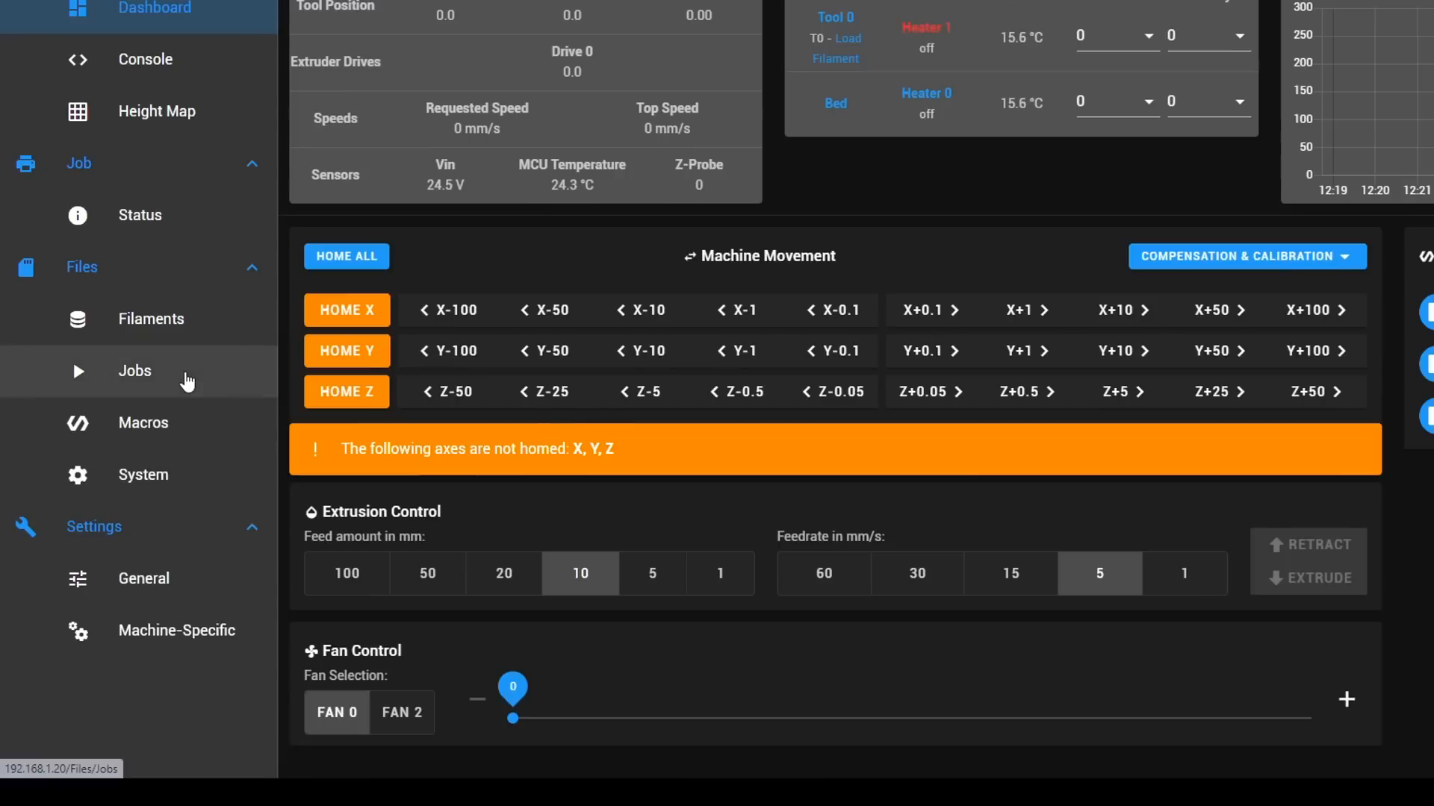
Show the Jobs file list from the Files section of Duet Web Control's sidebar.
left_click(134, 370)
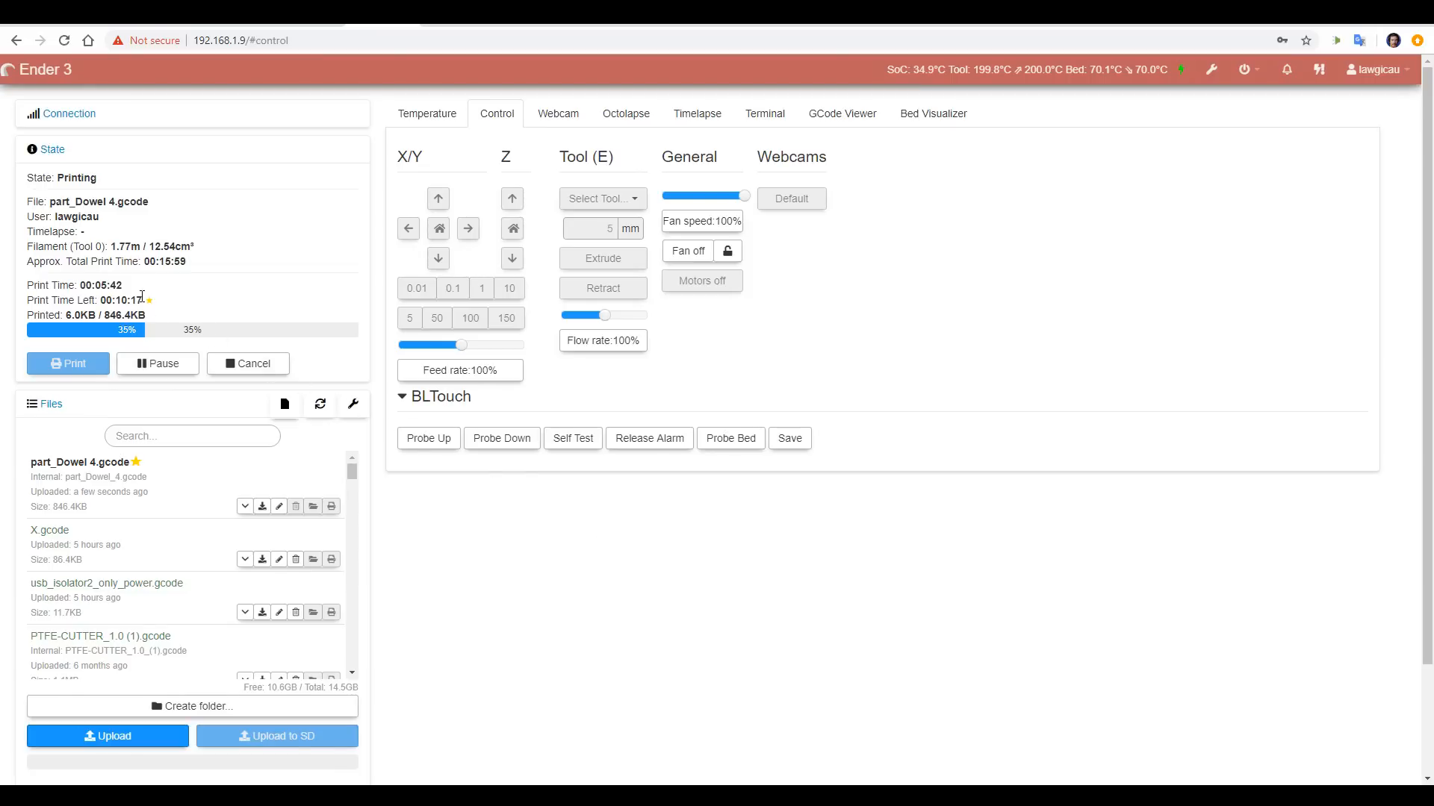
mouse_move(168, 313)
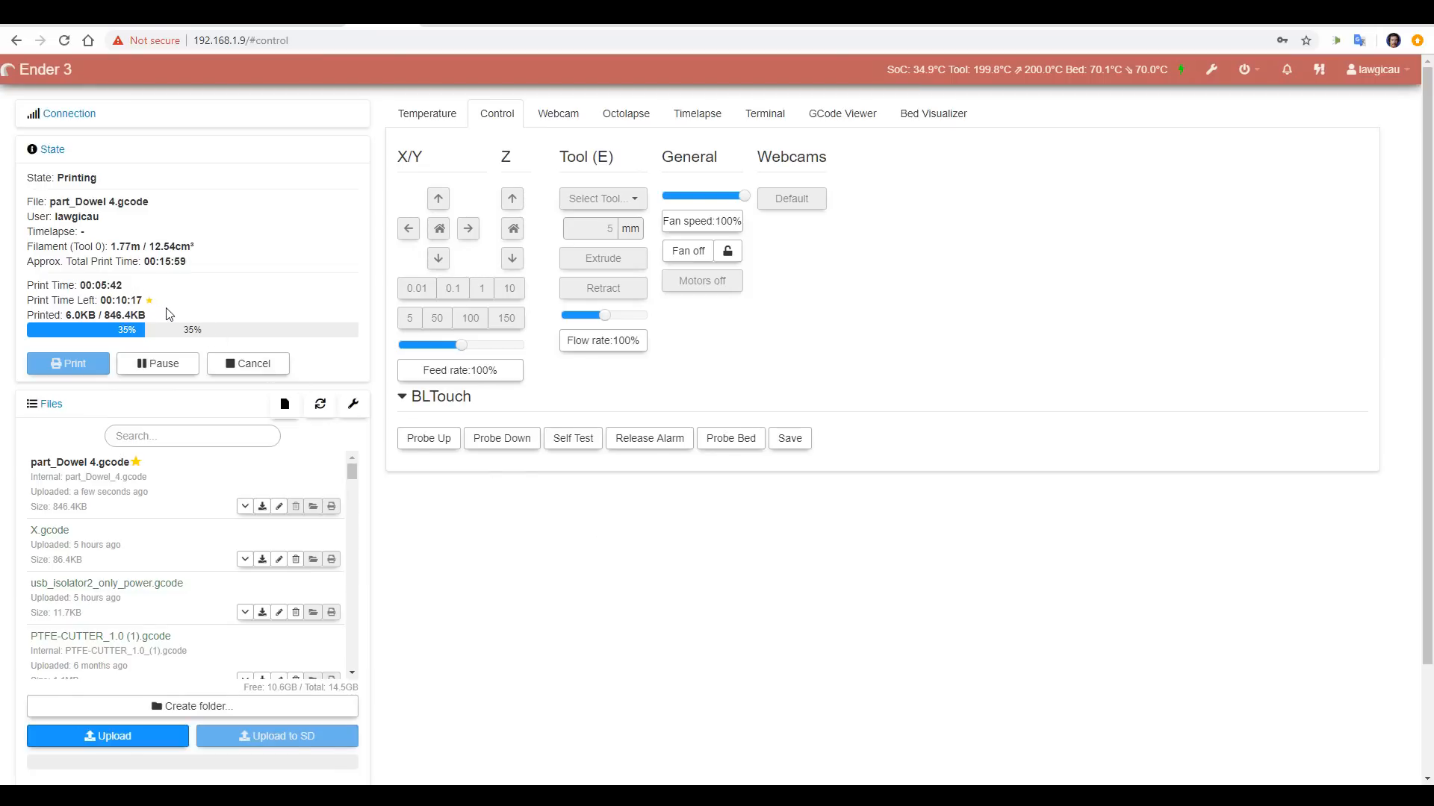